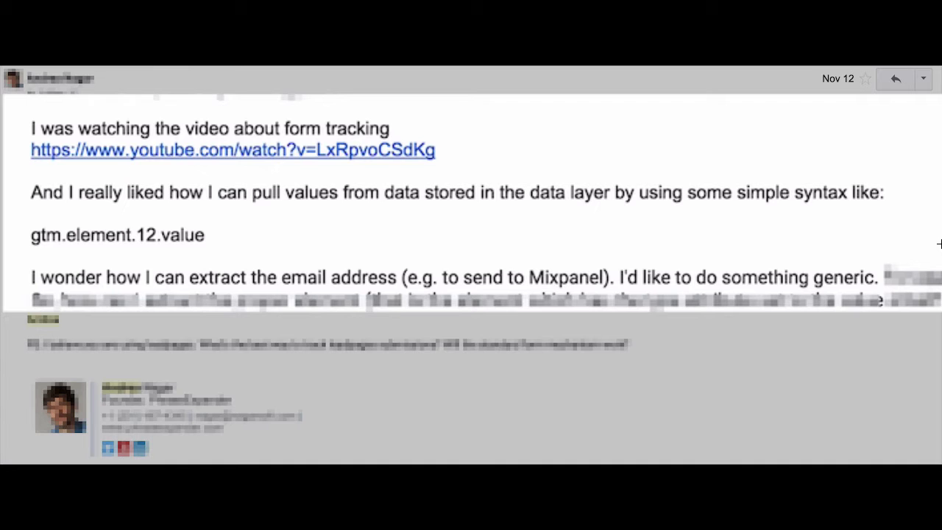
Step: Play the Form Field Tracking with Google Tag Manager video on YouTube
{"action": "left_click", "coordinate": [233, 150]}
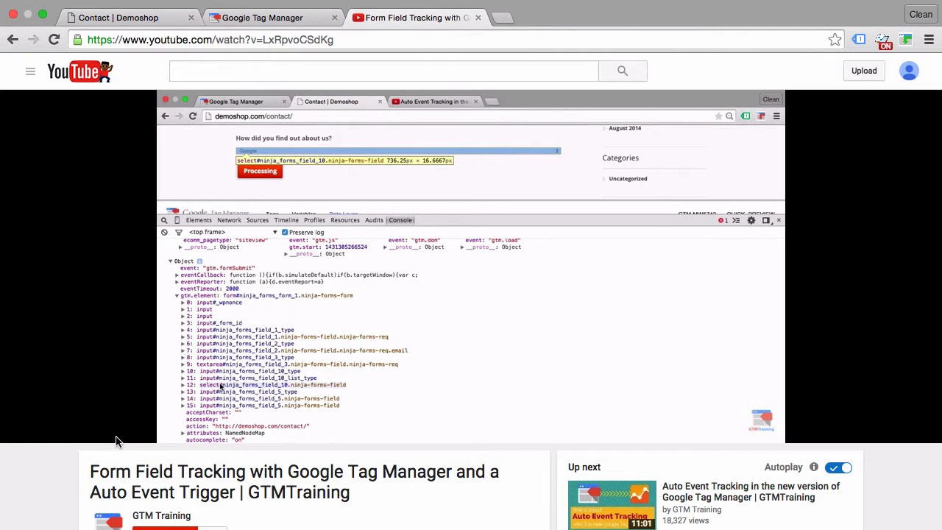
{"action": "mouse_move", "coordinate": [109, 360]}
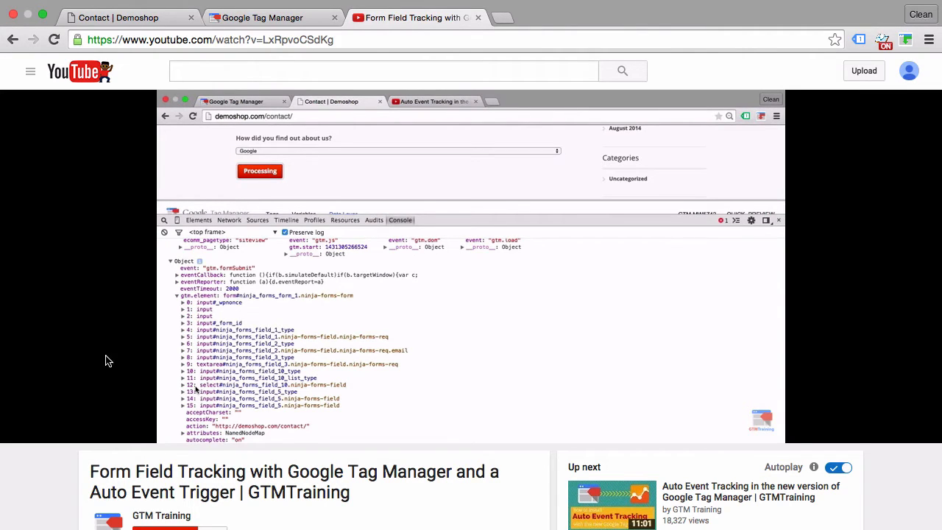
{"action": "left_click", "coordinate": [129, 18]}
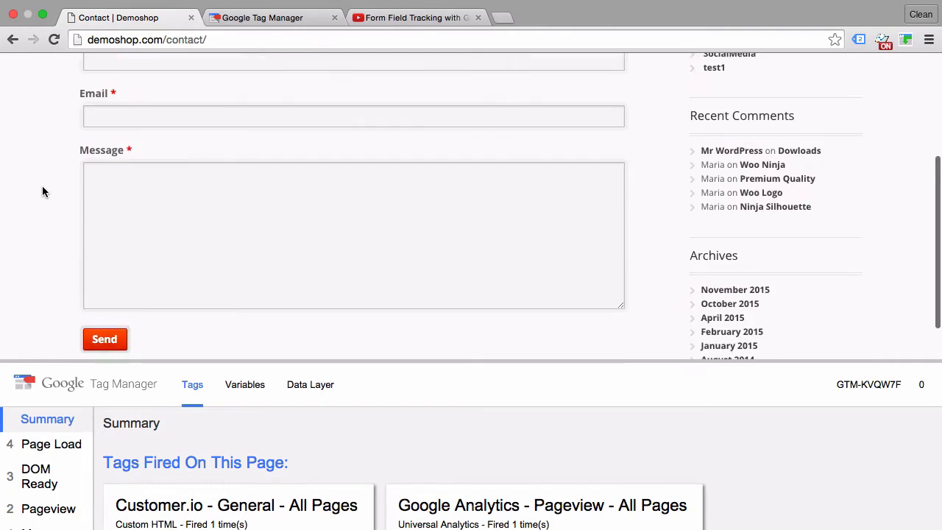
{"action": "scroll", "scroll_direction": "up", "scroll_amount": 3}
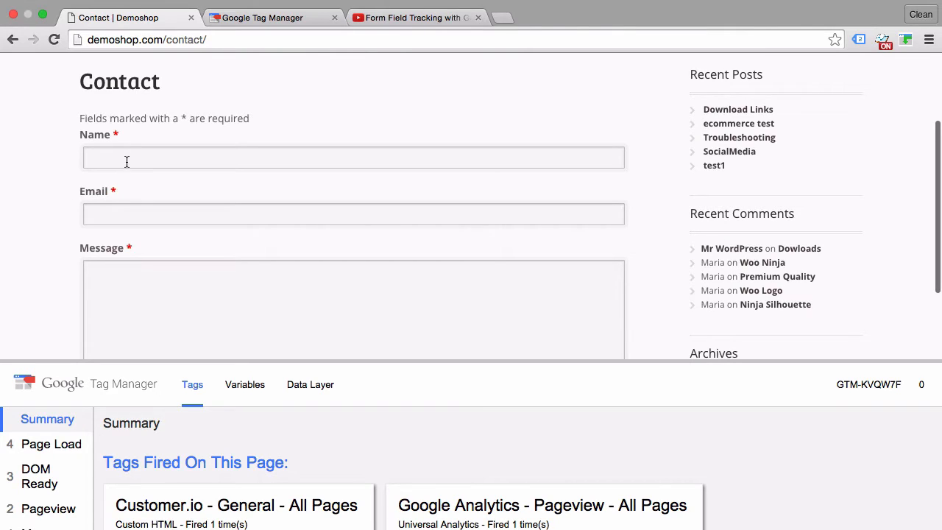
{"action": "type", "text": "test"}
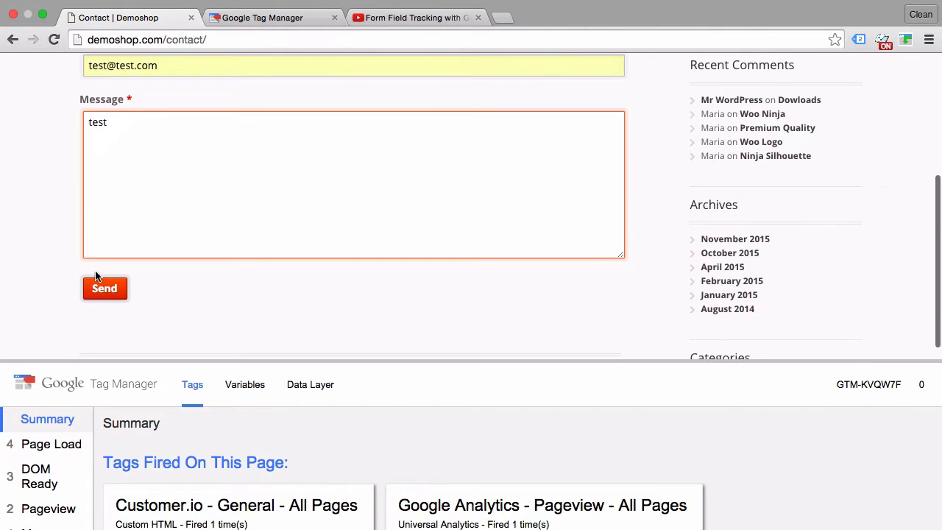
{"action": "left_click", "coordinate": [105, 287]}
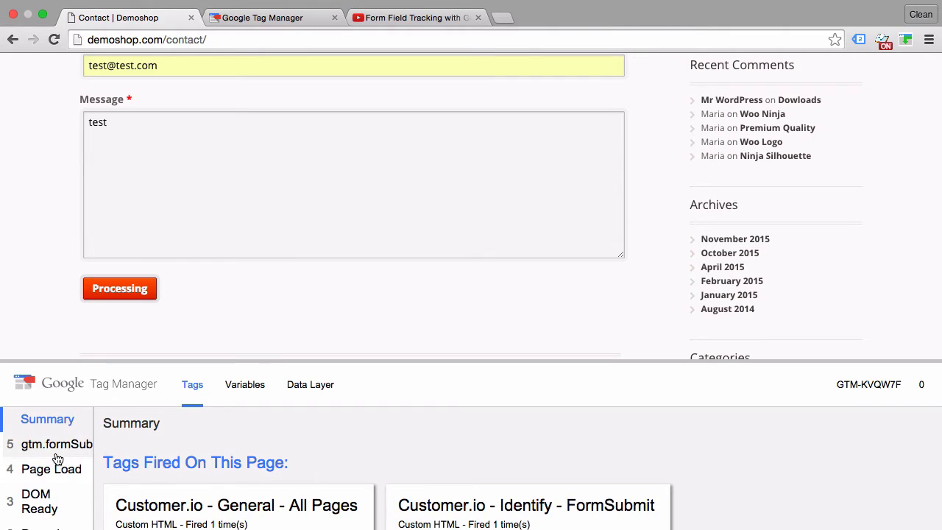
Step: Inspect the gtm.formSubmit event's variable values in the preview pane
{"action": "left_click", "coordinate": [56, 444]}
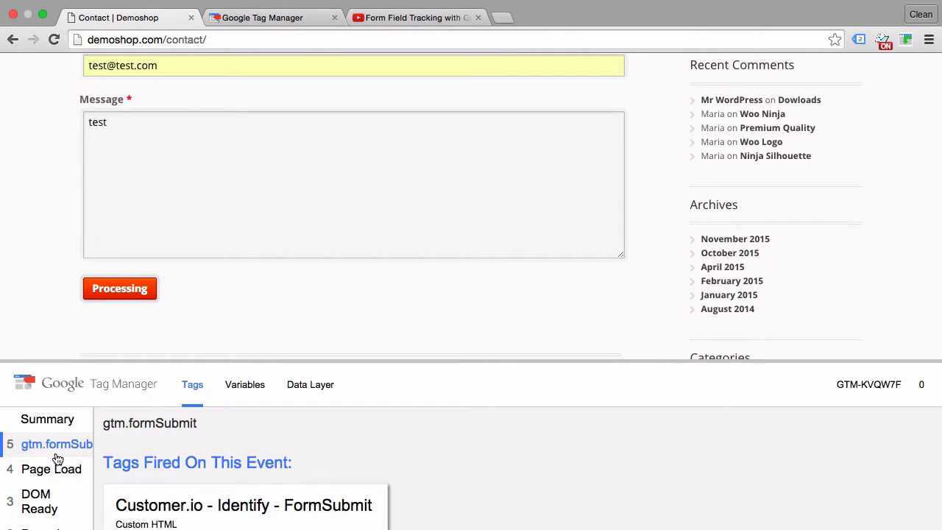
{"action": "left_click", "coordinate": [245, 384]}
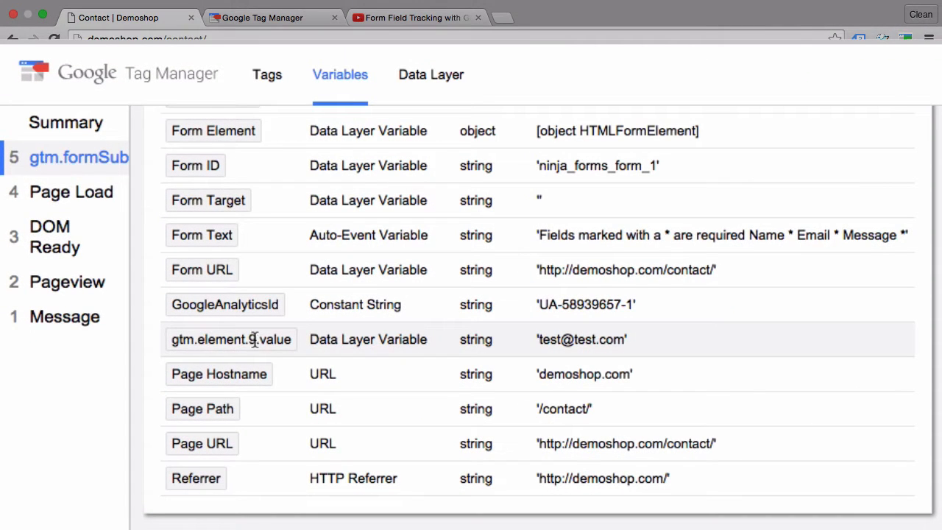
{"action": "mouse_move", "coordinate": [607, 330]}
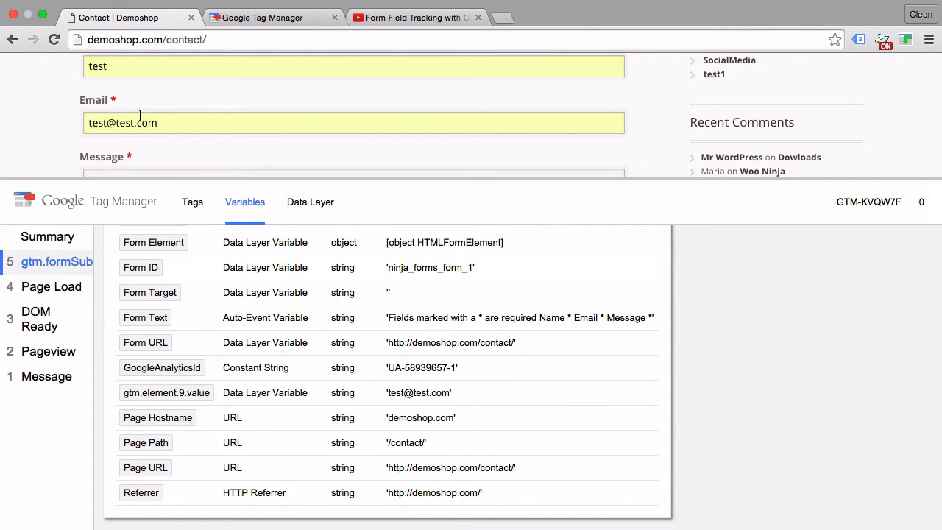
{"action": "mouse_move", "coordinate": [368, 58]}
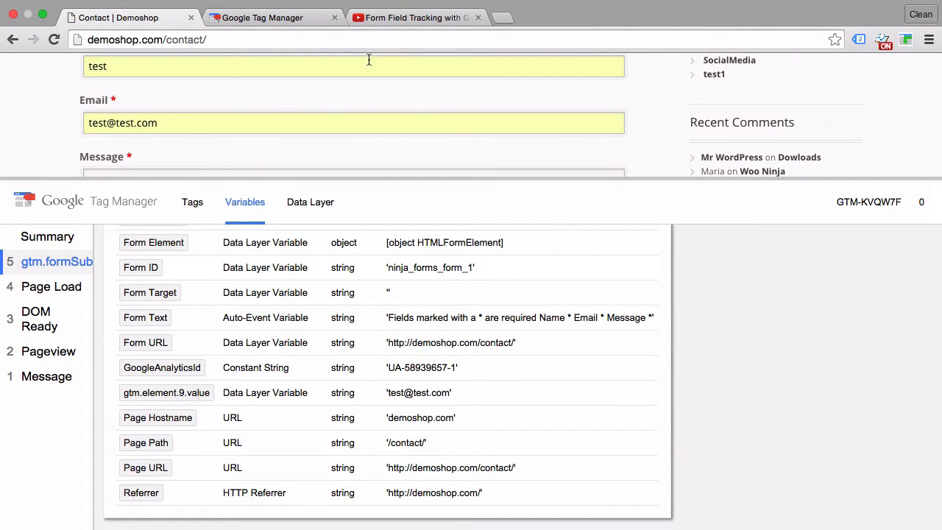
{"action": "mouse_move", "coordinate": [321, 94]}
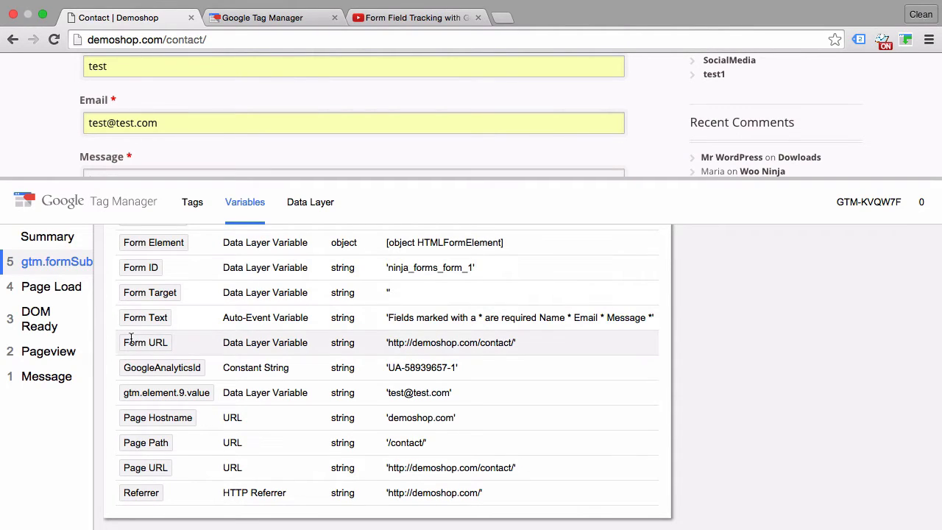
{"action": "mouse_move", "coordinate": [180, 385]}
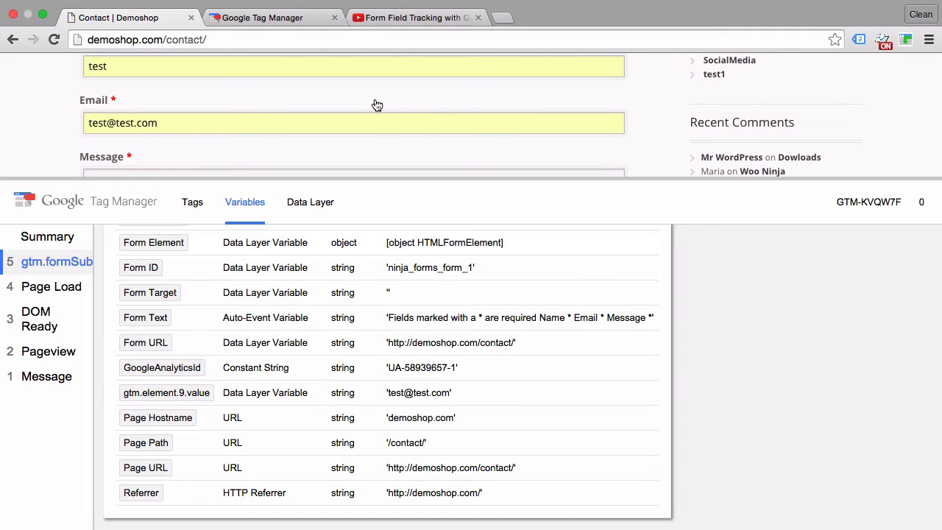
{"action": "mouse_move", "coordinate": [272, 109]}
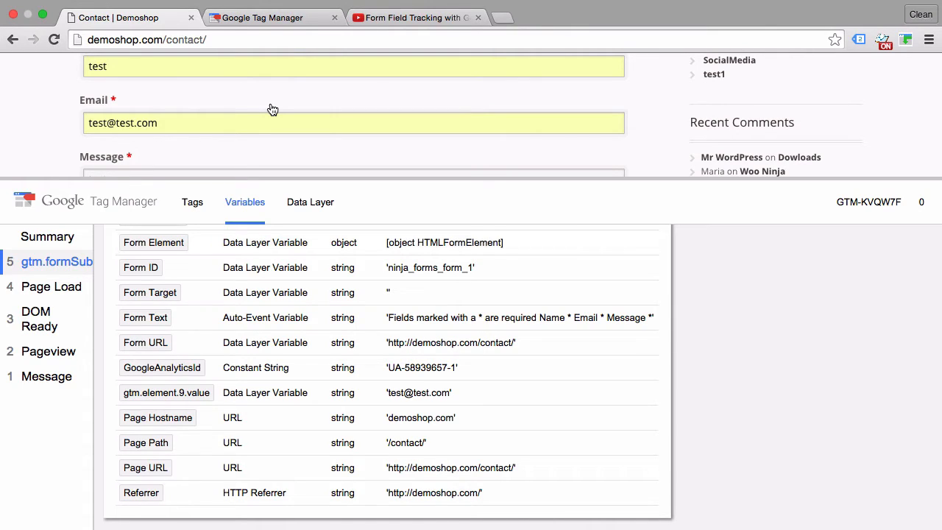
{"action": "mouse_move", "coordinate": [58, 182]}
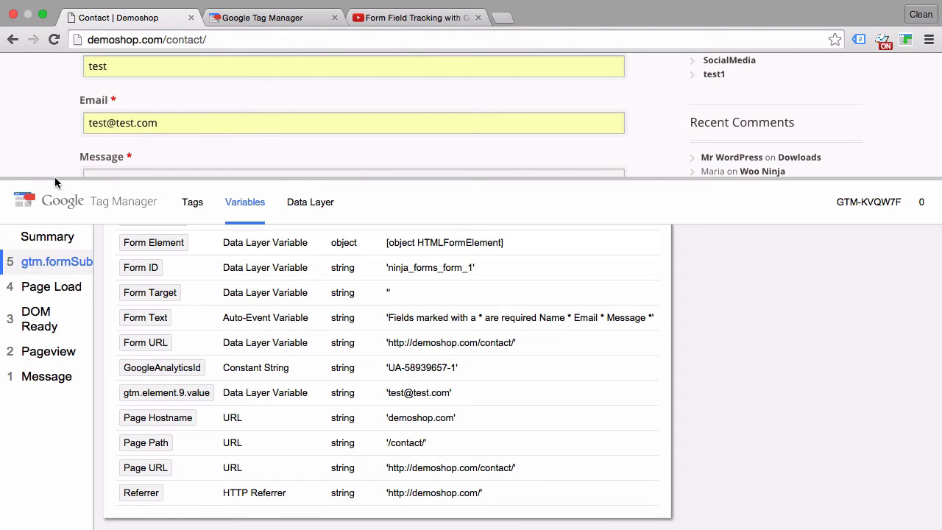
{"action": "mouse_move", "coordinate": [52, 180]}
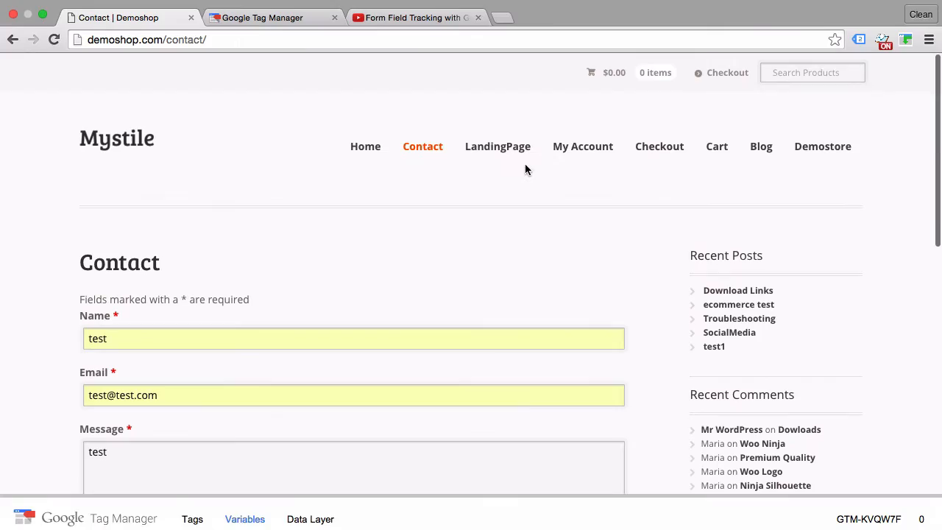
Step: Browse the demoshop LandingPage and My Account pages before returning to the GTM Variables list
{"action": "left_click", "coordinate": [498, 146]}
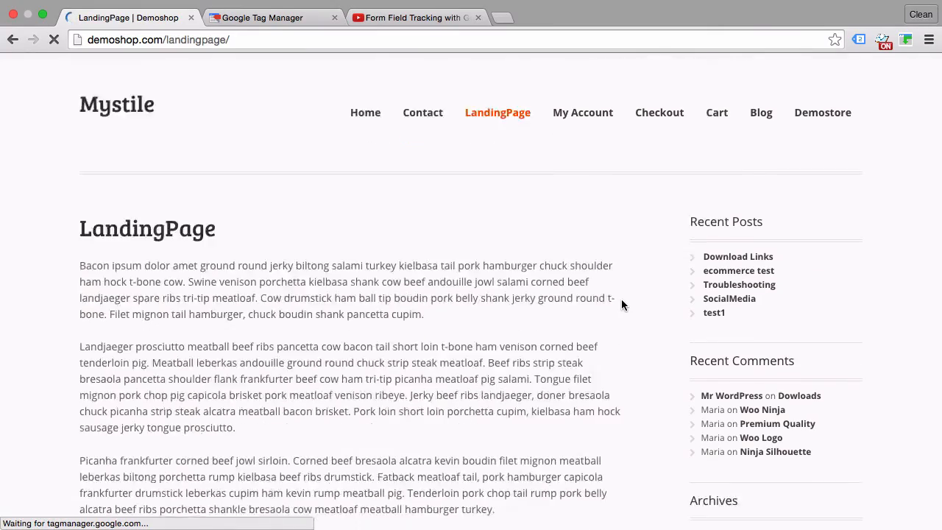
{"action": "scroll", "scroll_direction": "down", "scroll_amount": 3}
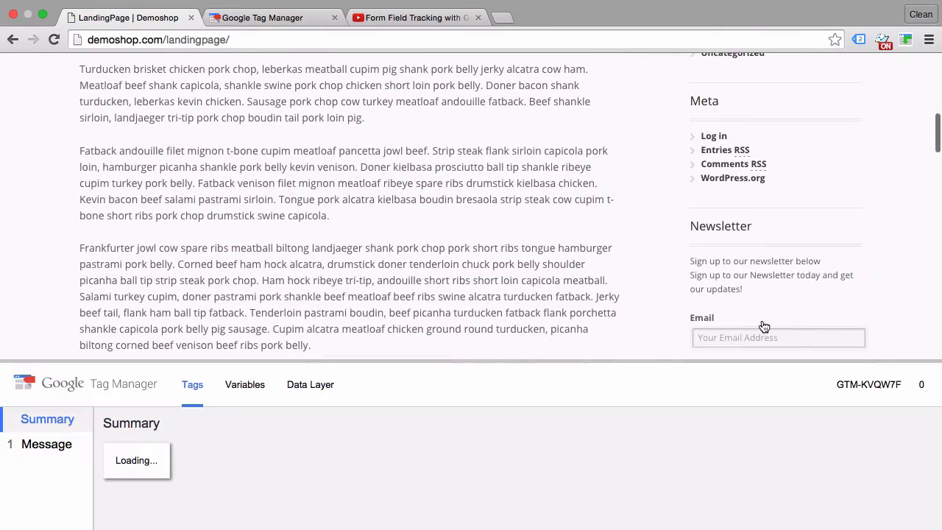
{"action": "scroll", "scroll_direction": "up", "scroll_amount": 3}
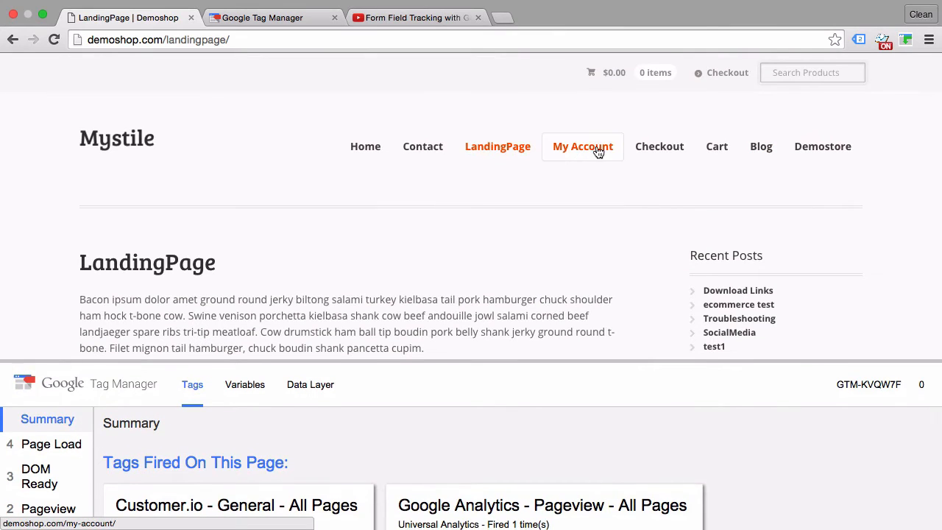
{"action": "left_click", "coordinate": [583, 146]}
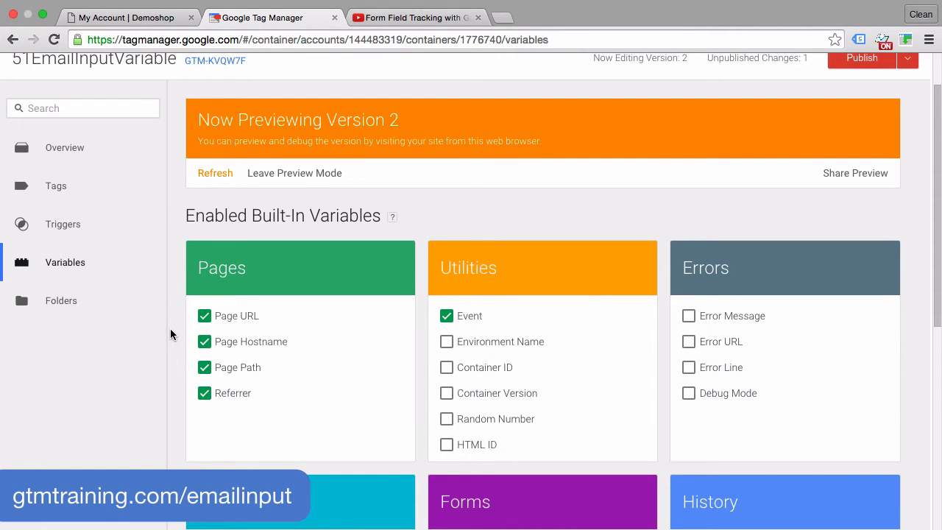
Step: Open the emailInput user-defined variable and start editing its Custom JavaScript
{"action": "scroll", "scroll_direction": "down", "scroll_amount": 3}
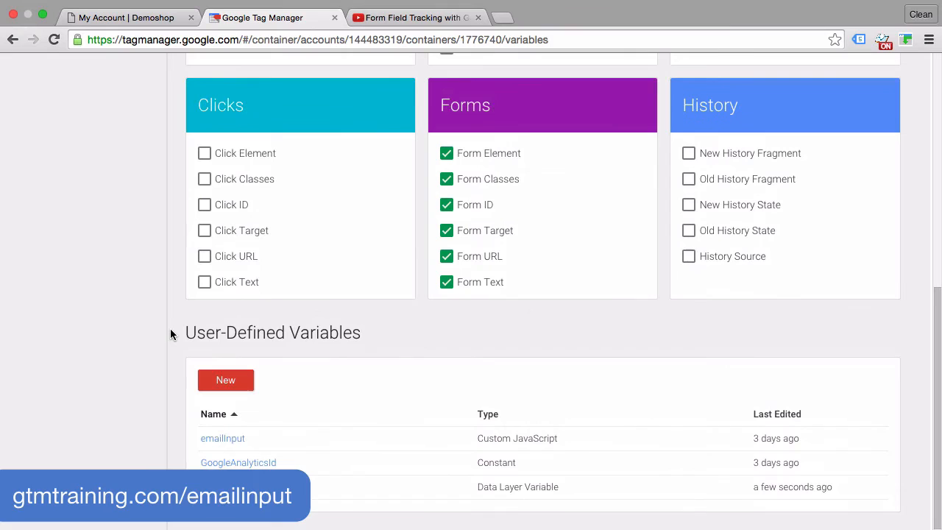
{"action": "left_click", "coordinate": [223, 439]}
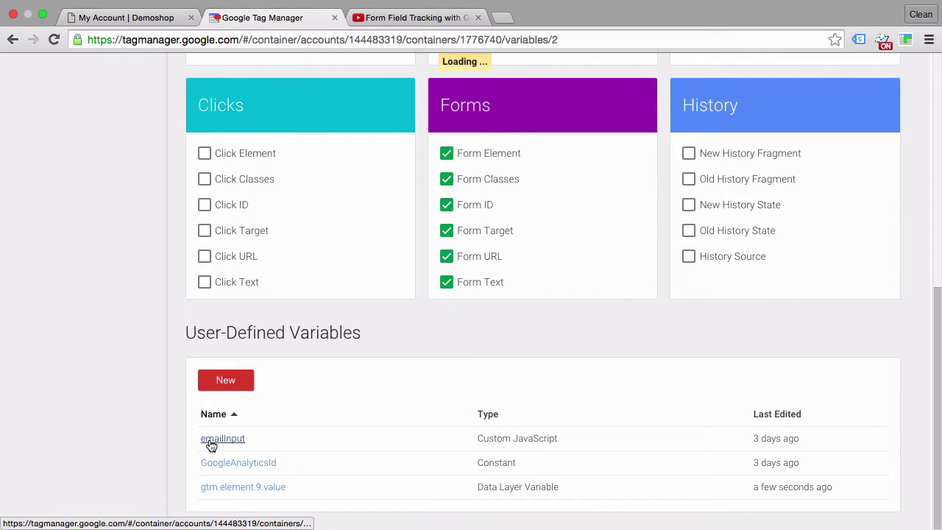
{"action": "left_click", "coordinate": [223, 438]}
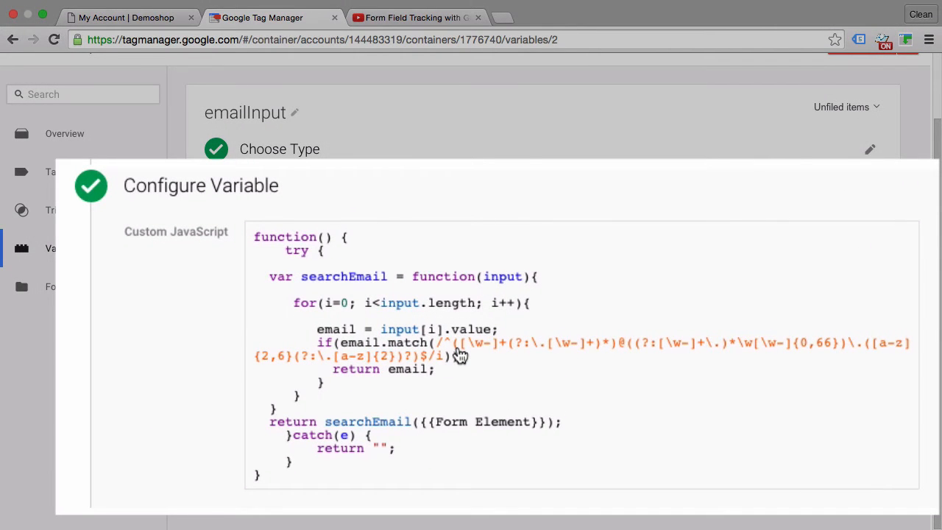
{"action": "mouse_move", "coordinate": [458, 354]}
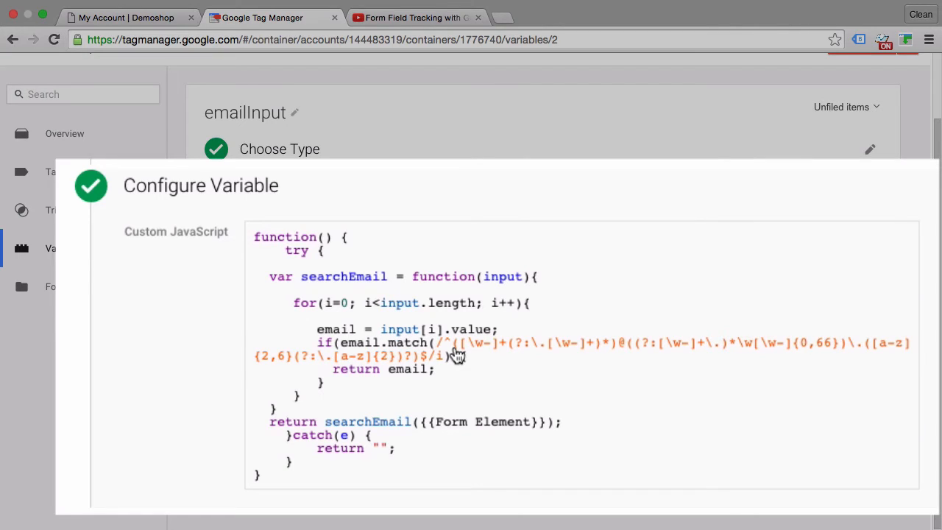
{"action": "mouse_move", "coordinate": [256, 483]}
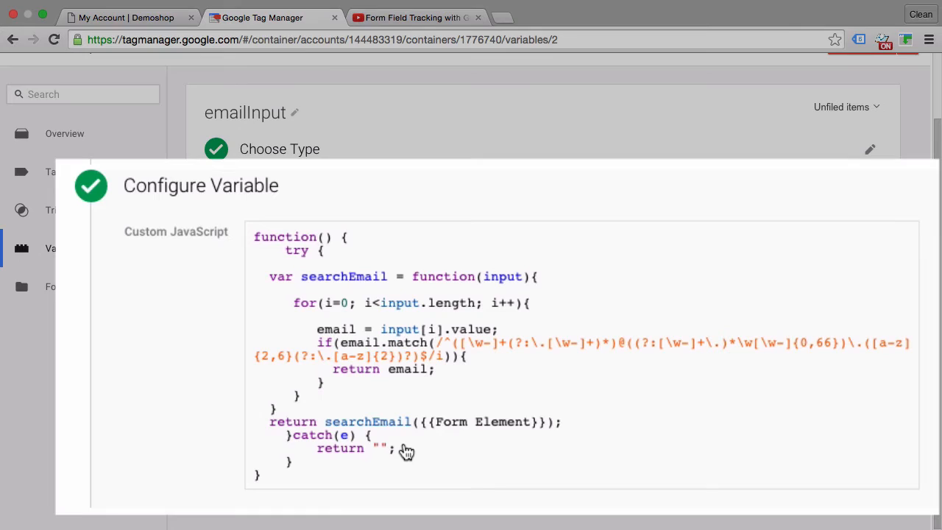
{"action": "mouse_move", "coordinate": [381, 288]}
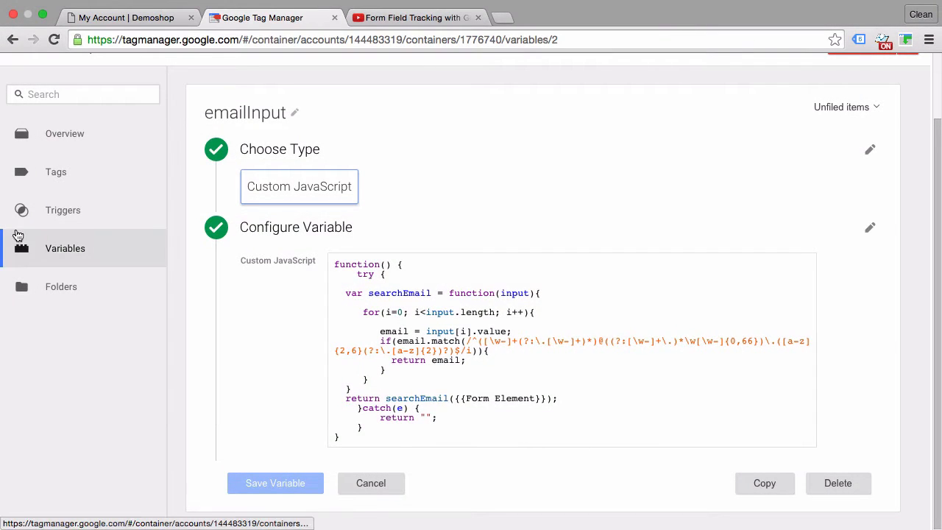
Step: Visit Triggers briefly, then reopen the emailInput variable showing its Form Element email-matching code
{"action": "left_click", "coordinate": [62, 209]}
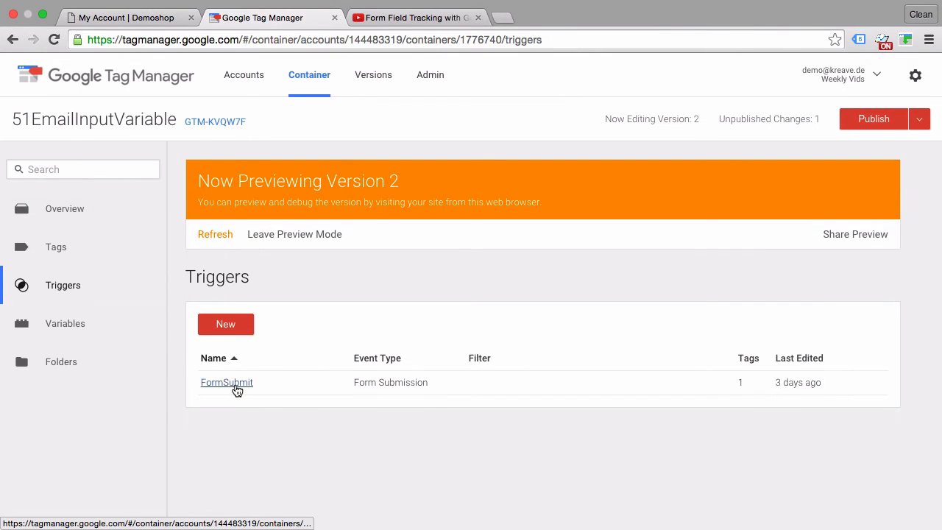
{"action": "mouse_move", "coordinate": [315, 392]}
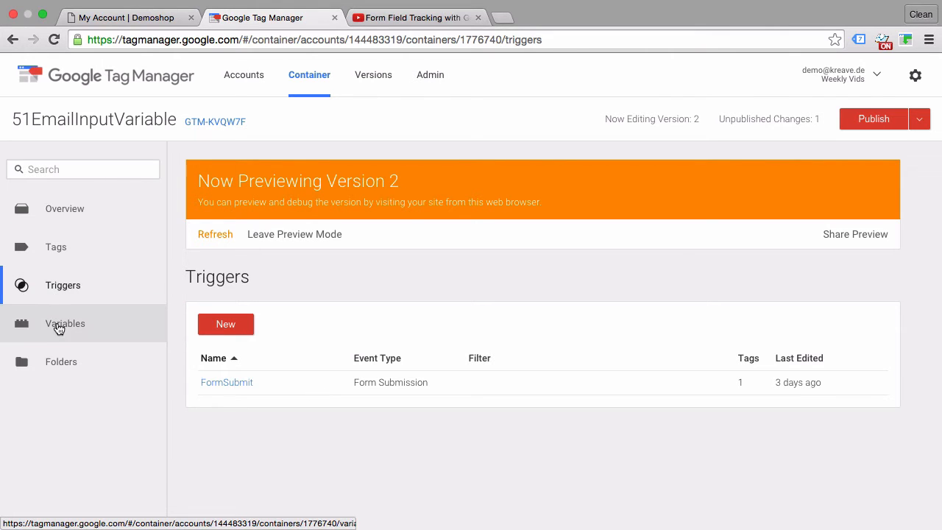
{"action": "left_click", "coordinate": [65, 323]}
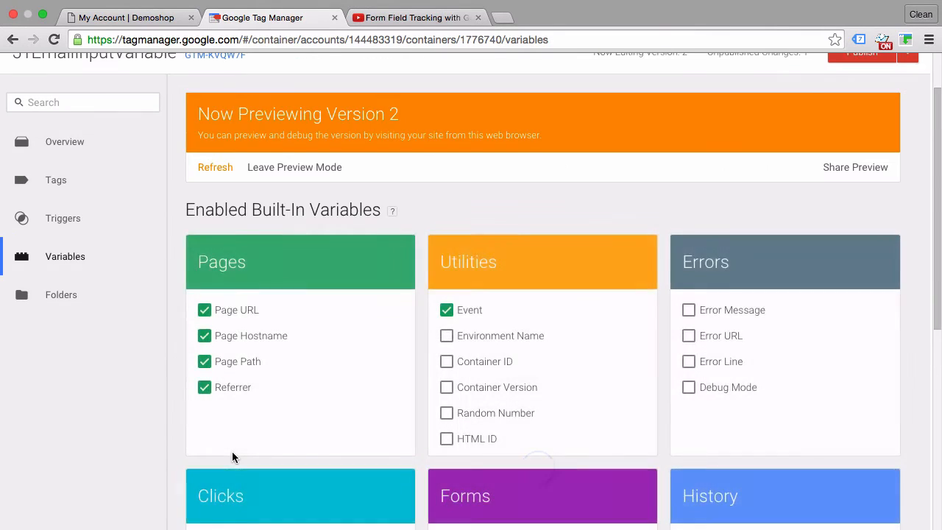
{"action": "scroll", "scroll_direction": "down", "scroll_amount": 3}
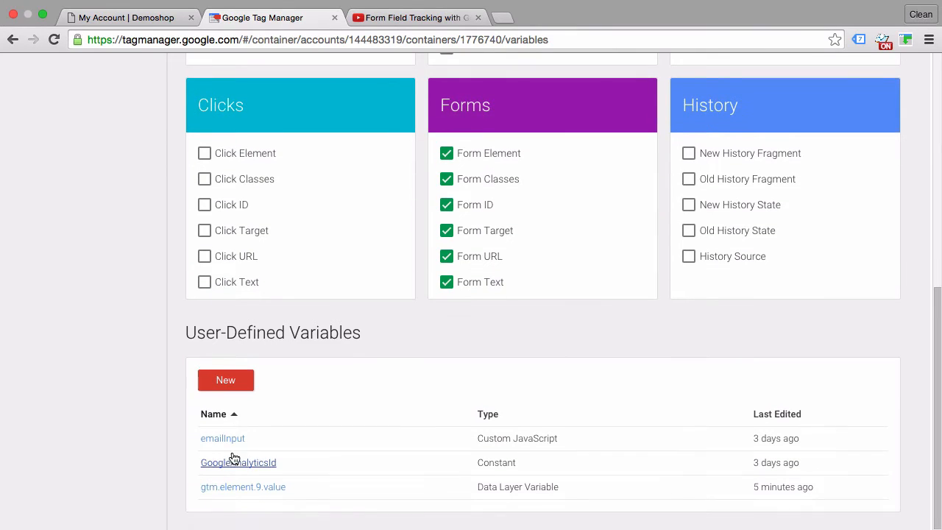
{"action": "mouse_move", "coordinate": [412, 294]}
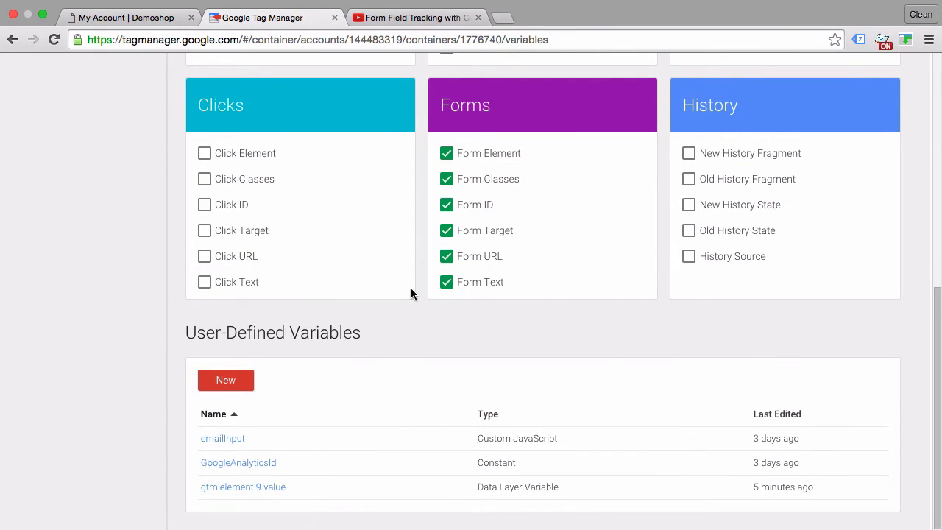
{"action": "left_click", "coordinate": [222, 438]}
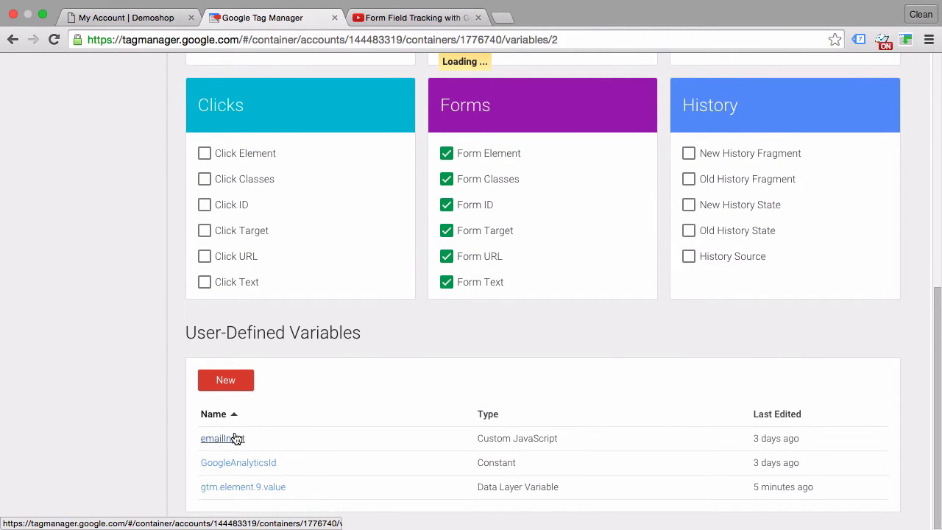
{"action": "left_click", "coordinate": [217, 439]}
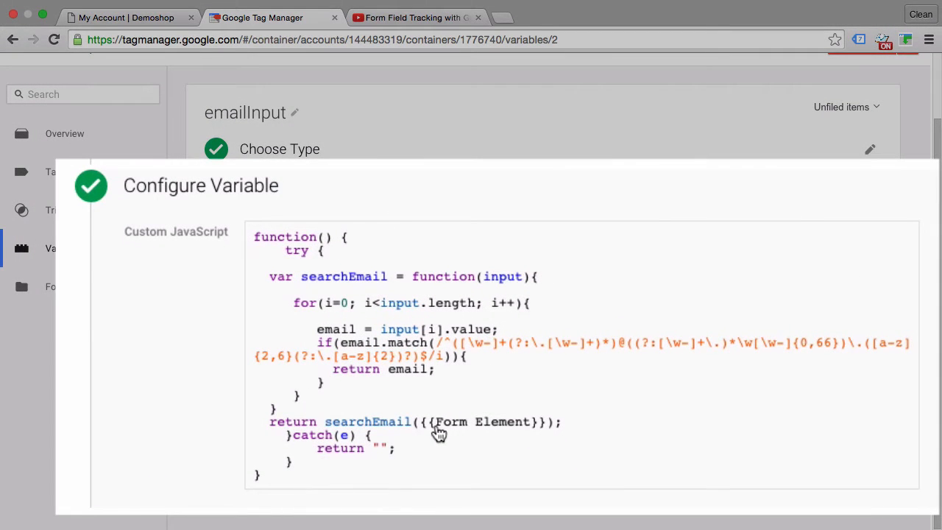
{"action": "mouse_move", "coordinate": [301, 327]}
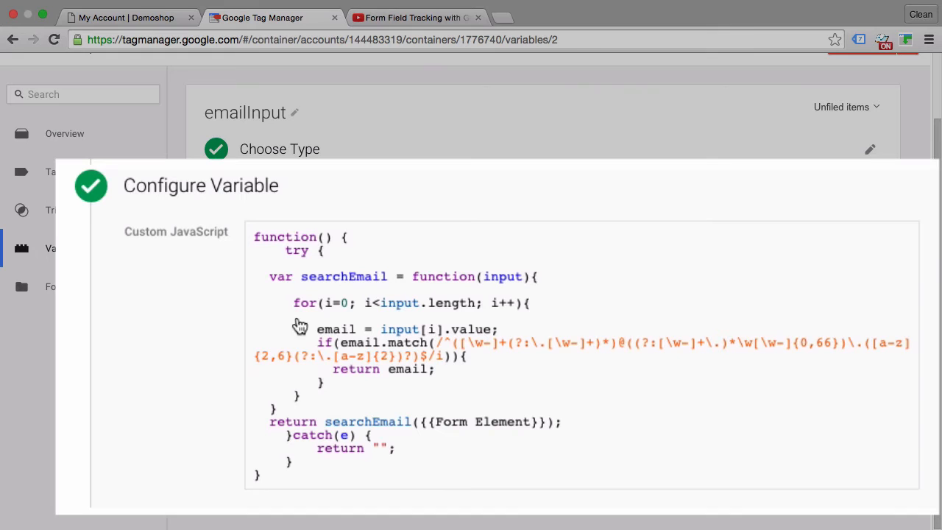
{"action": "mouse_move", "coordinate": [337, 368]}
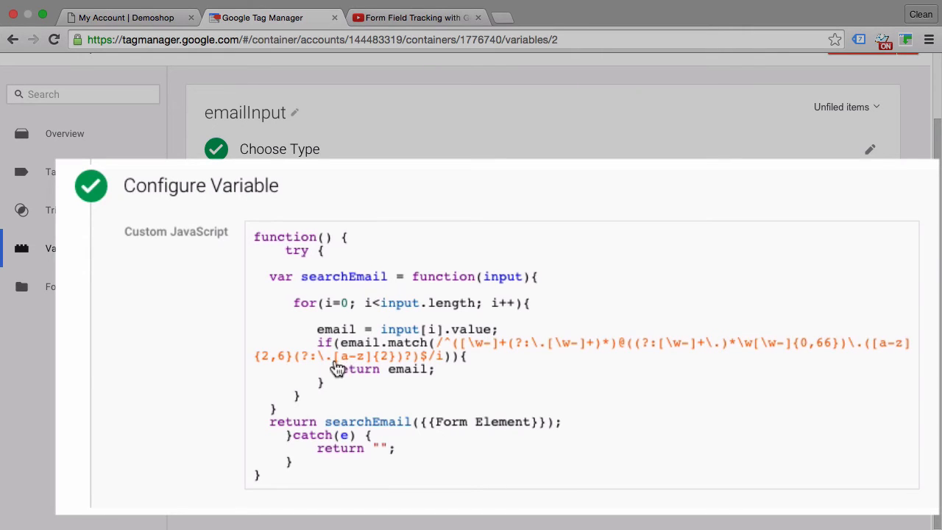
{"action": "mouse_move", "coordinate": [315, 382]}
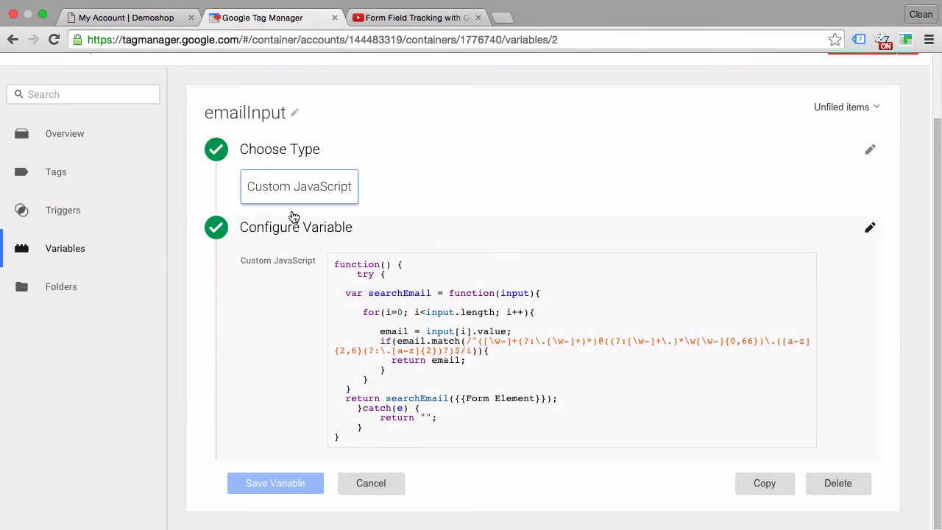
{"action": "left_click", "coordinate": [126, 17]}
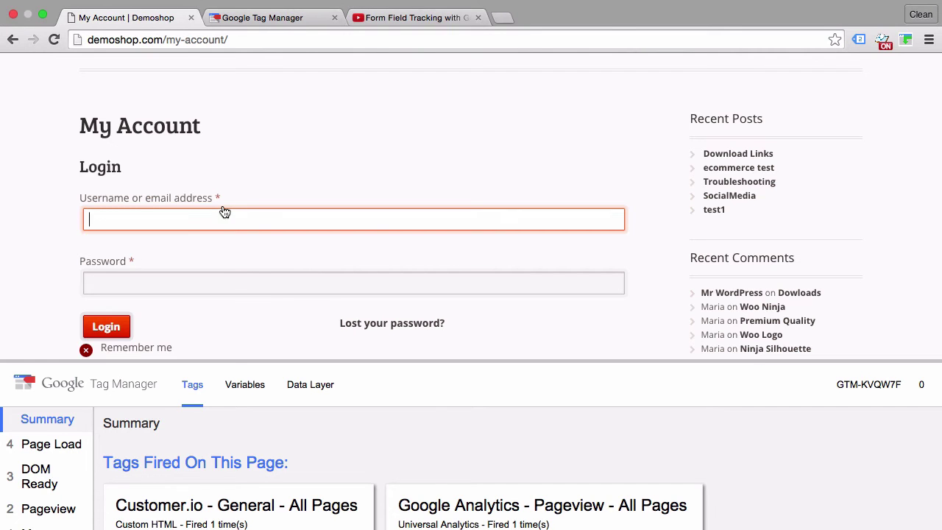
{"action": "type", "text": "test@test.com"}
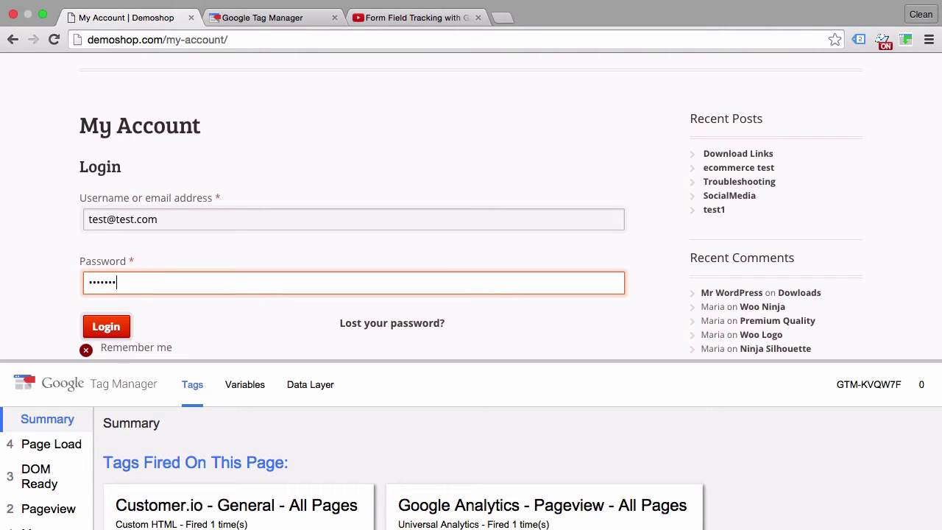
{"action": "type", "text": "•"}
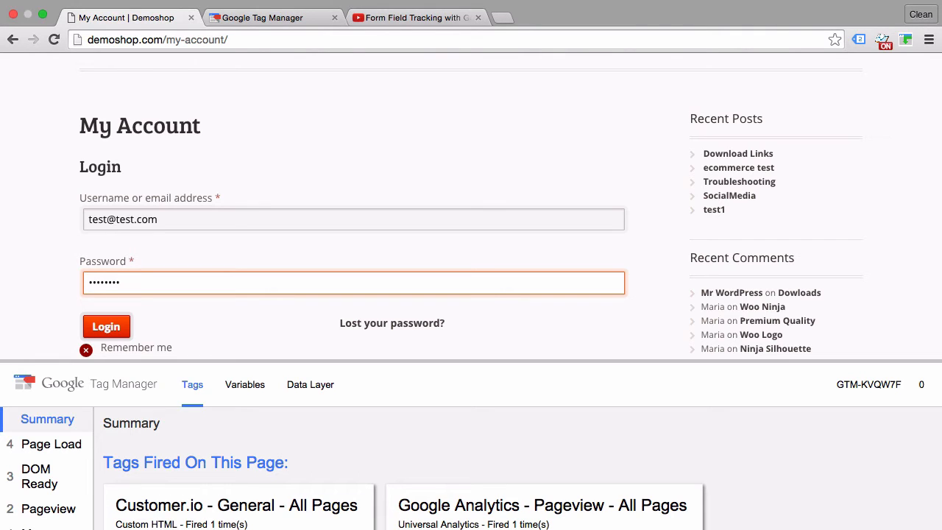
{"action": "left_click", "coordinate": [106, 327]}
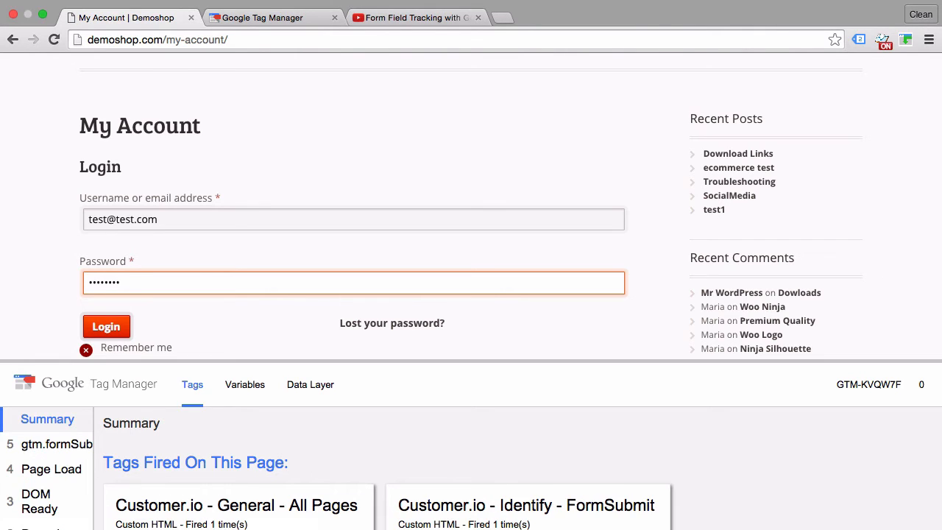
{"action": "left_click", "coordinate": [56, 445]}
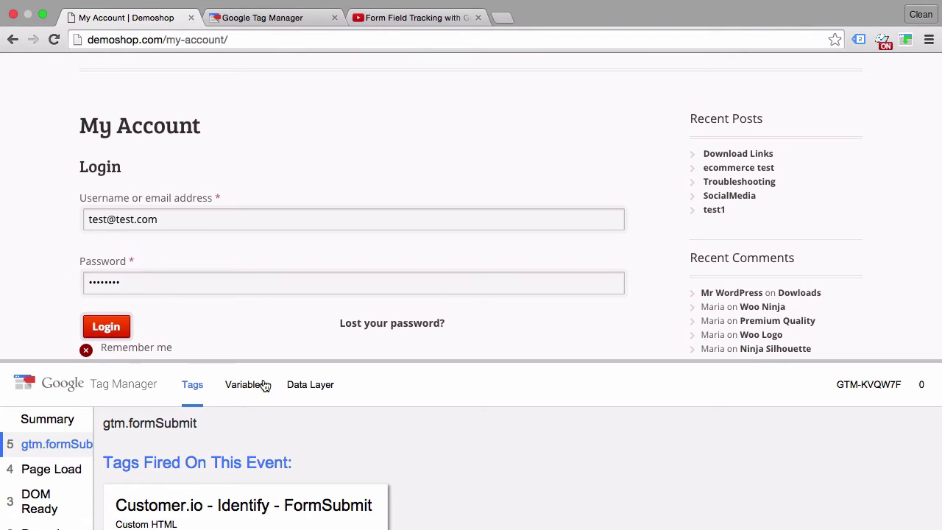
{"action": "left_click", "coordinate": [244, 384]}
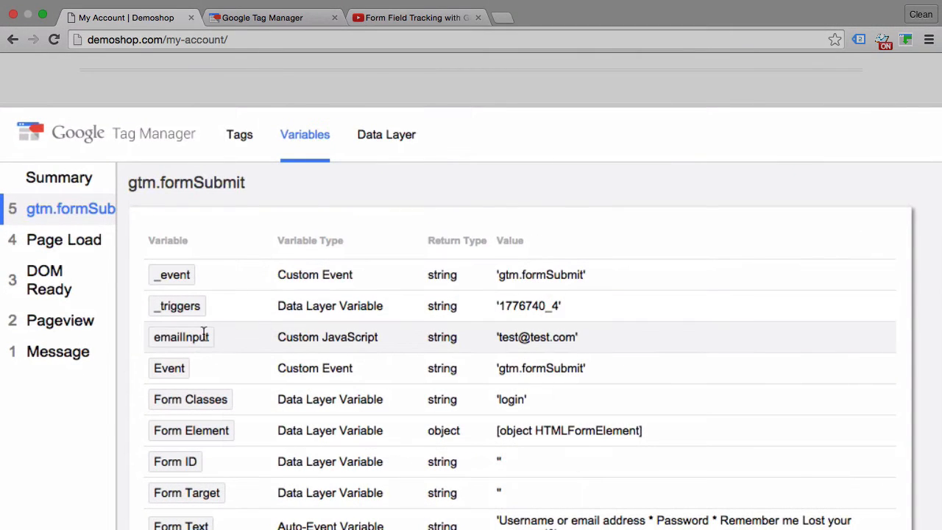
{"action": "mouse_move", "coordinate": [515, 332]}
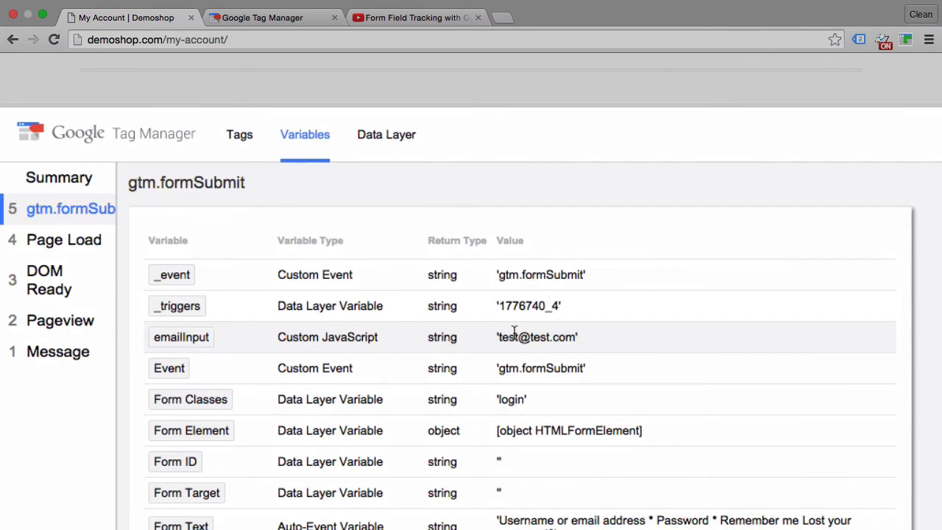
{"action": "mouse_move", "coordinate": [421, 351]}
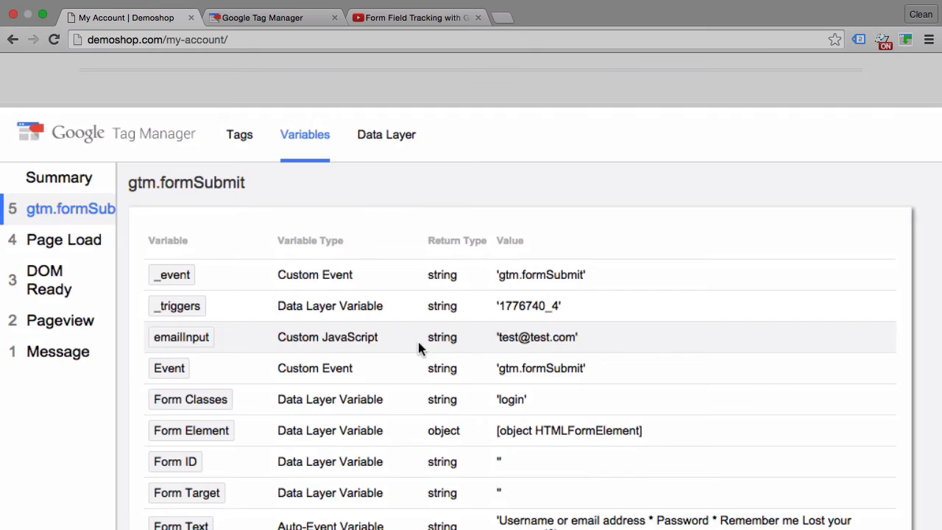
{"action": "scroll", "scroll_direction": "down", "scroll_amount": 3}
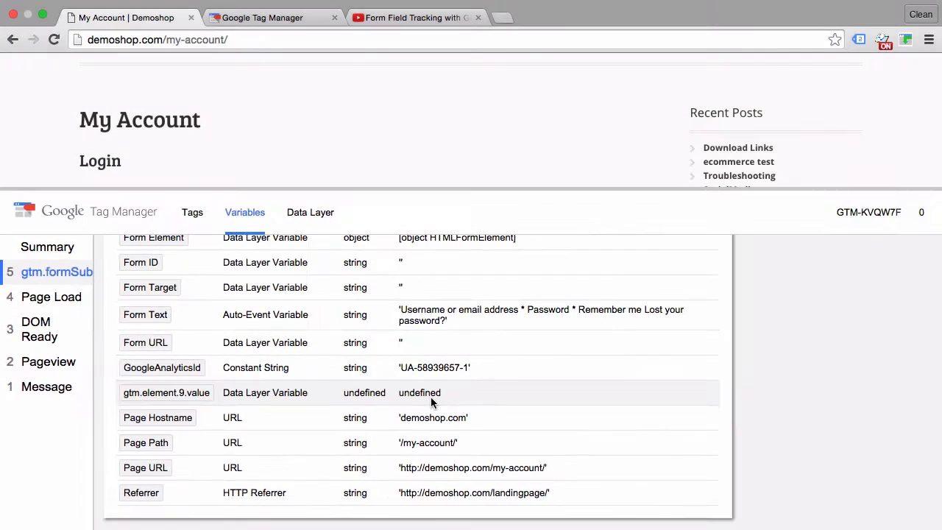
{"action": "mouse_move", "coordinate": [376, 180]}
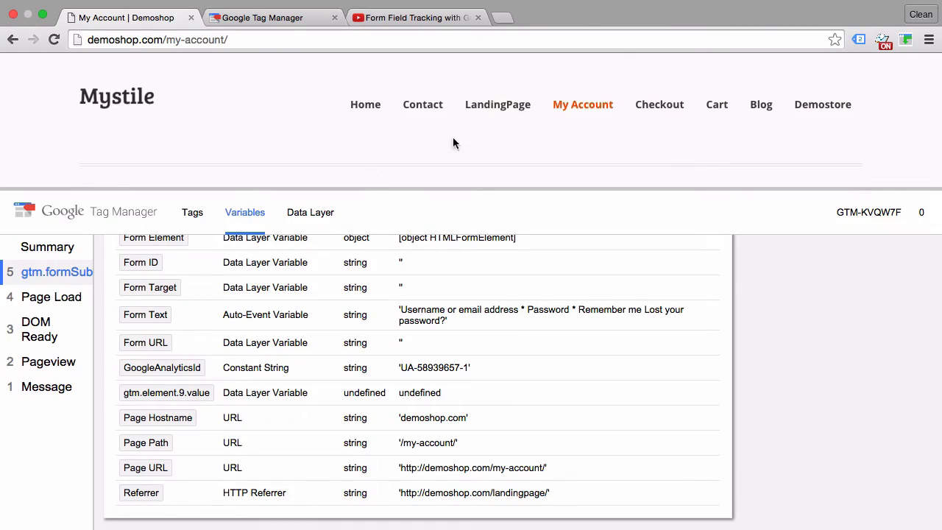
Step: Sign up for the landing-page newsletter with the test email
{"action": "left_click", "coordinate": [498, 103]}
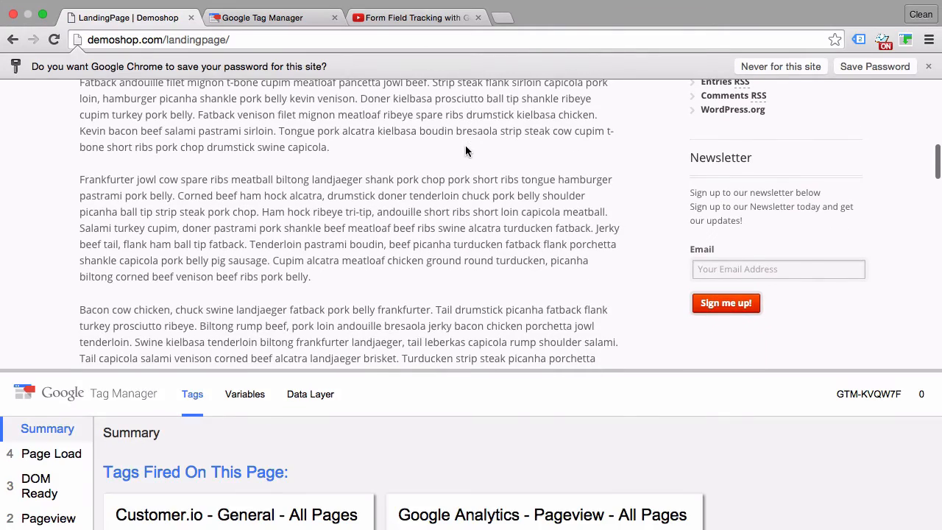
{"action": "type", "text": "test@test.com"}
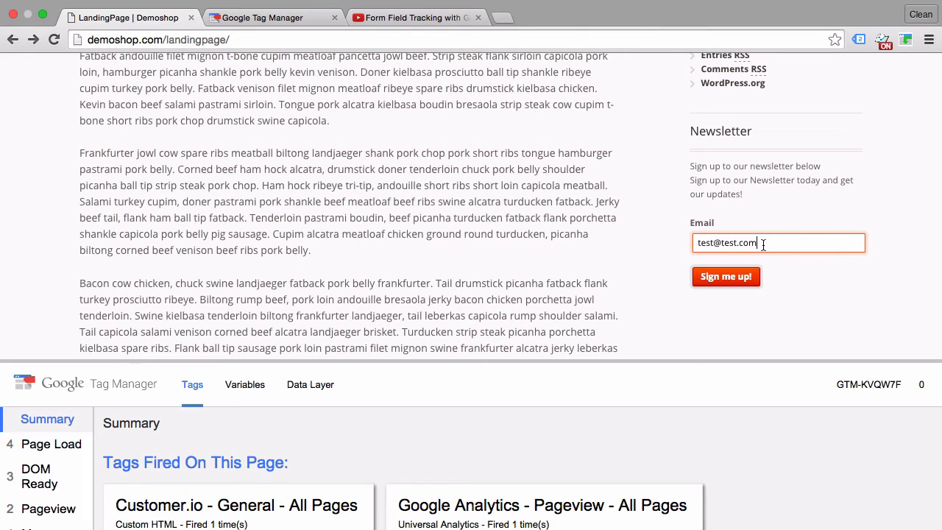
{"action": "left_click", "coordinate": [724, 277]}
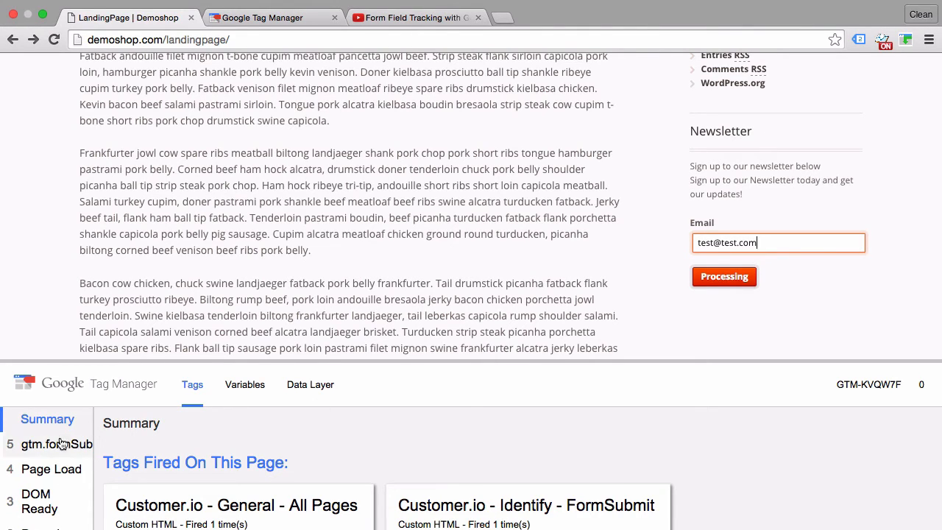
{"action": "left_click", "coordinate": [56, 445]}
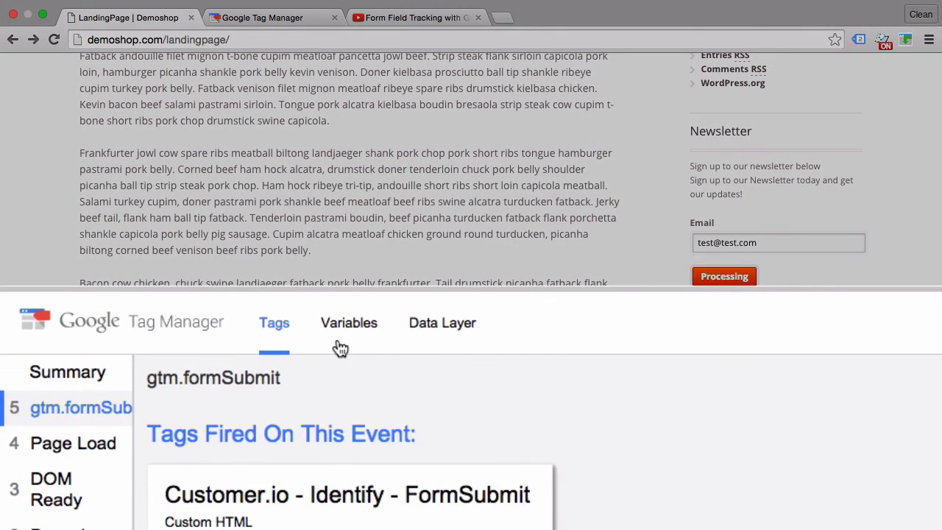
{"action": "left_click", "coordinate": [347, 323]}
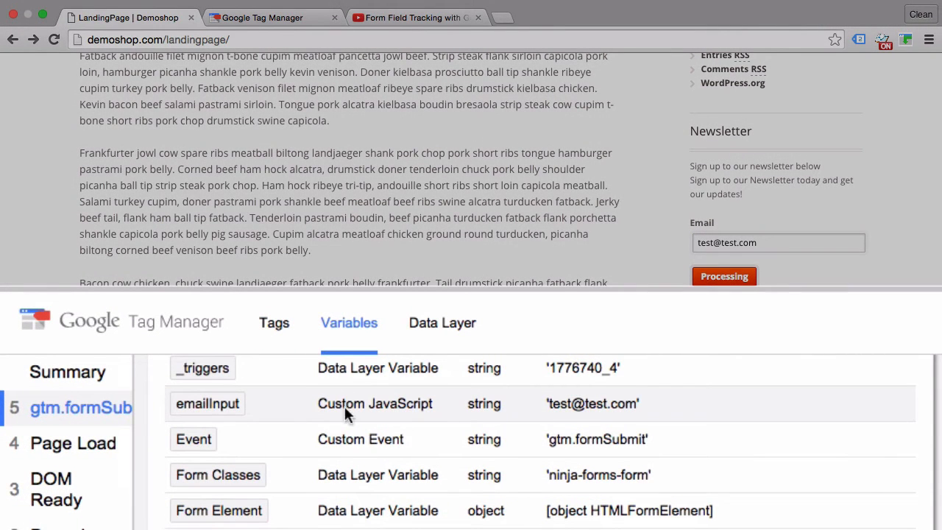
{"action": "scroll", "scroll_direction": "down", "scroll_amount": 3}
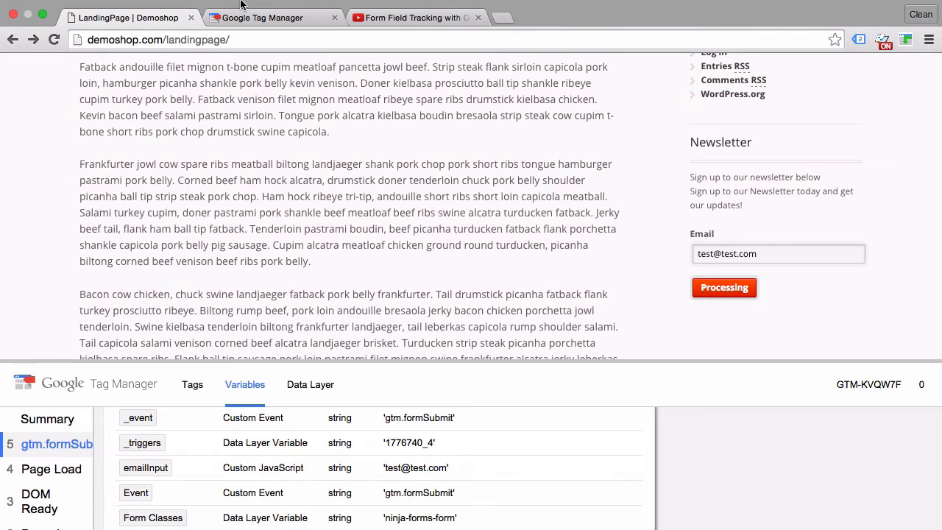
{"action": "left_click", "coordinate": [144, 468]}
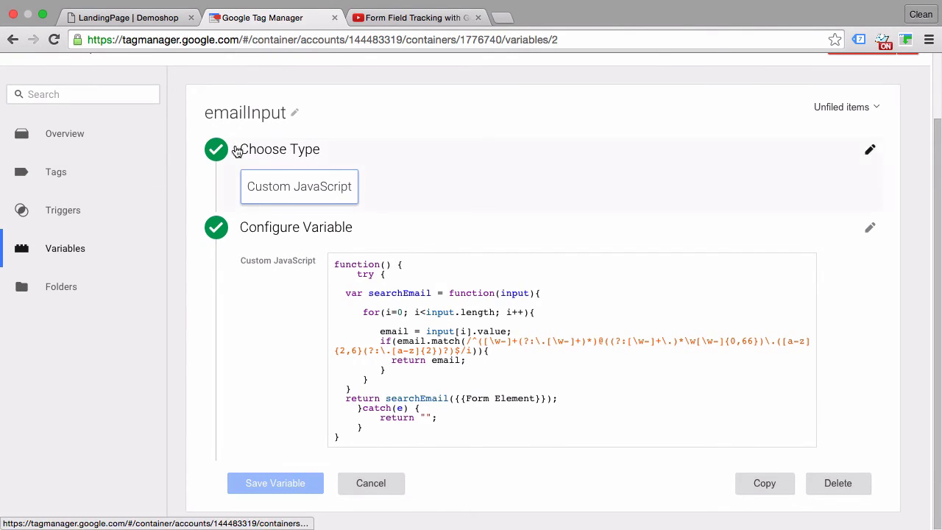
{"action": "left_click", "coordinate": [56, 171]}
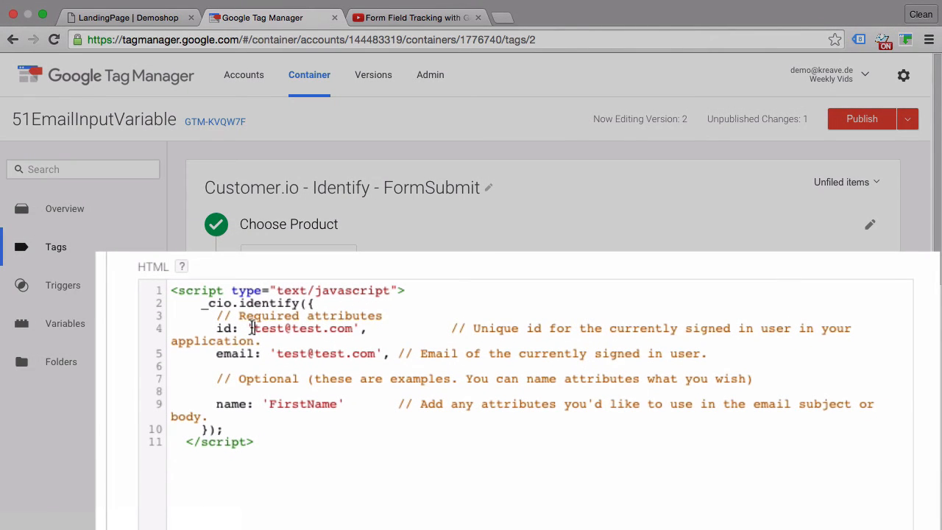
{"action": "double_click", "coordinate": [303, 329]}
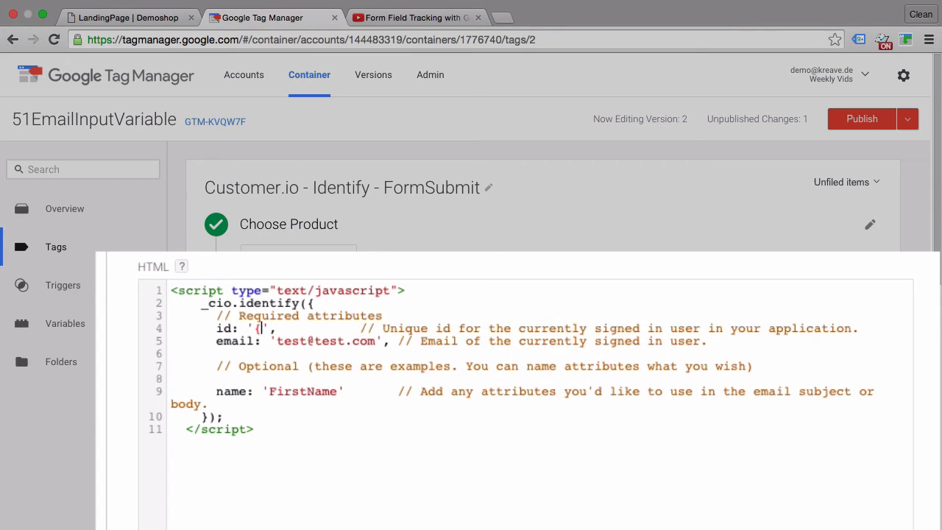
{"action": "type", "text": "{e}}"}
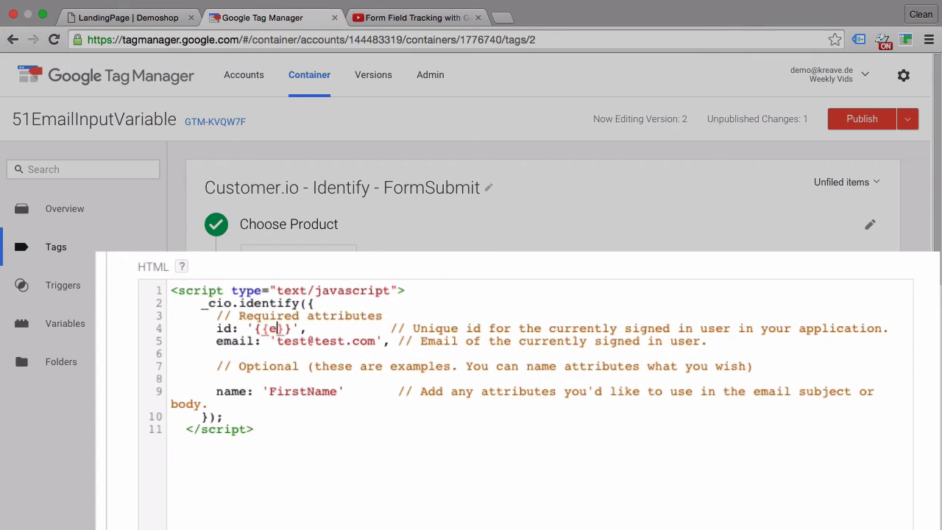
{"action": "type", "text": "emailInput"}
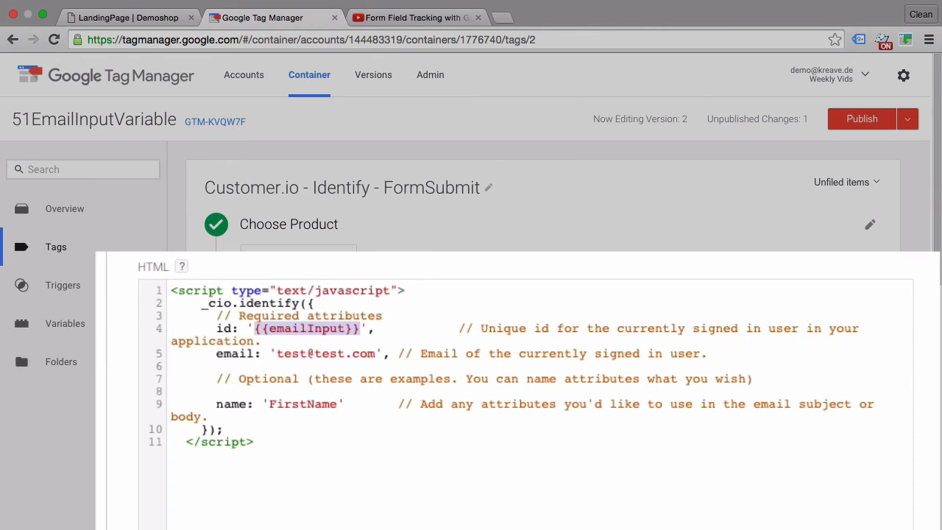
{"action": "mouse_move", "coordinate": [412, 371]}
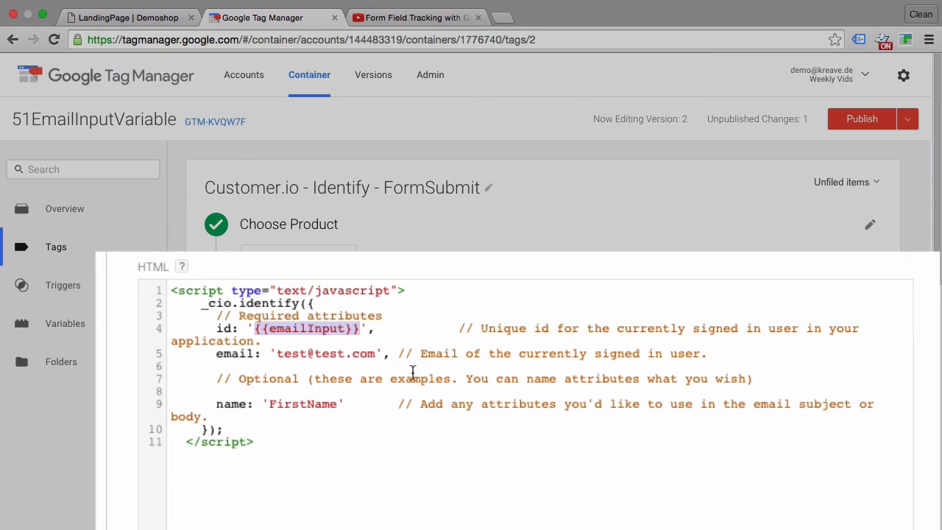
Step: Replace the email value with {{emailInput}} as well and save the tag
{"action": "double_click", "coordinate": [324, 353]}
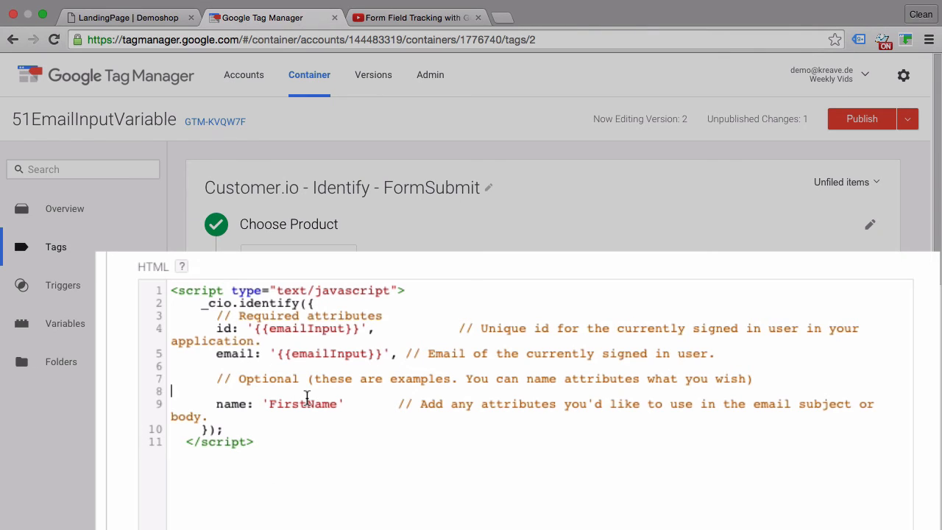
{"action": "mouse_move", "coordinate": [259, 419]}
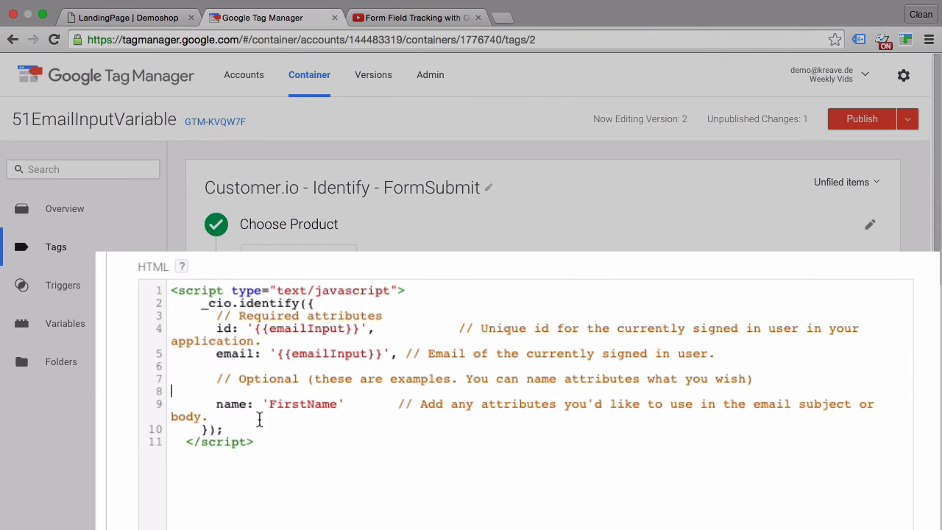
{"action": "scroll", "scroll_direction": "down", "scroll_amount": 3}
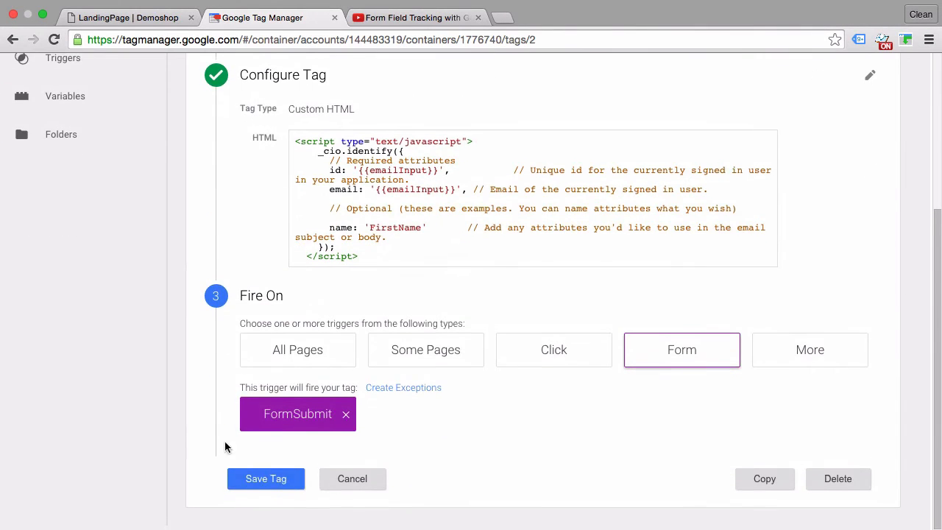
{"action": "left_click", "coordinate": [265, 479]}
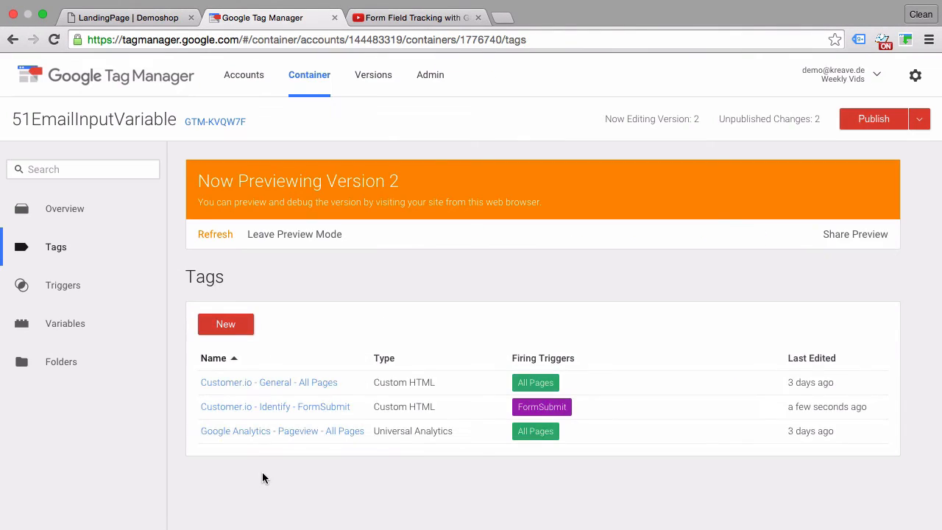
Step: Refresh preview mode with the updated container and return to the shop's landing page
{"action": "left_click", "coordinate": [918, 118]}
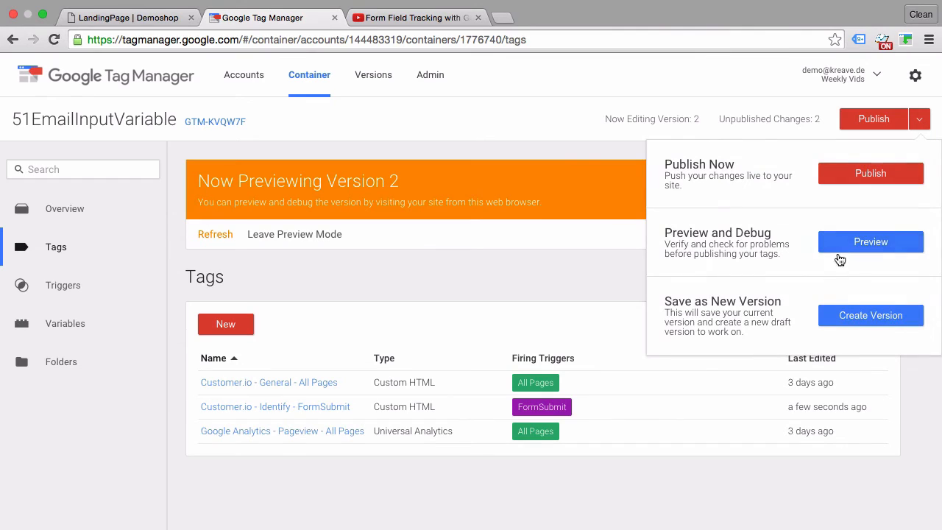
{"action": "left_click", "coordinate": [872, 242]}
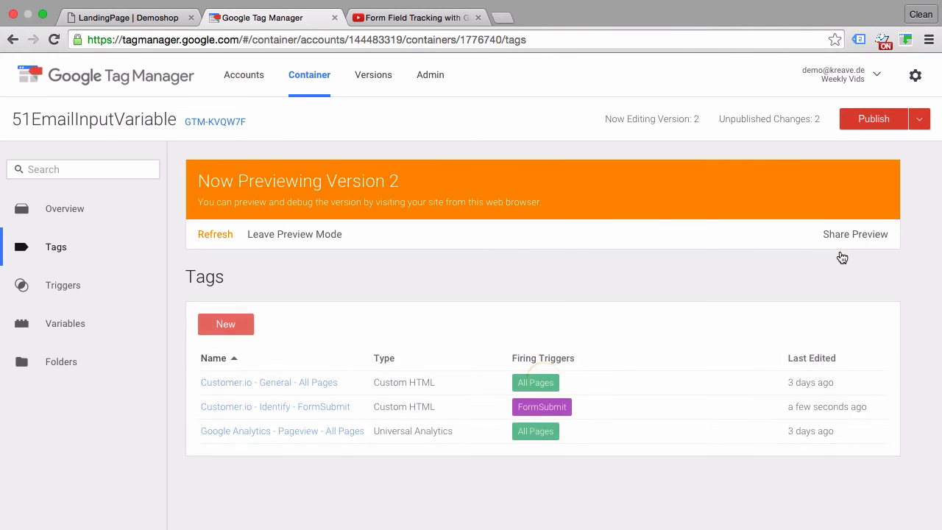
{"action": "left_click", "coordinate": [131, 18]}
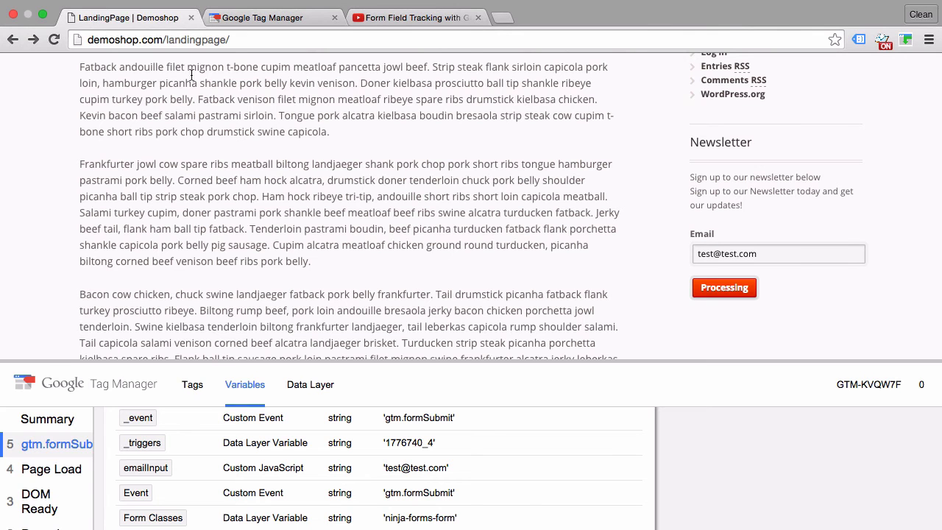
{"action": "mouse_move", "coordinate": [515, 271]}
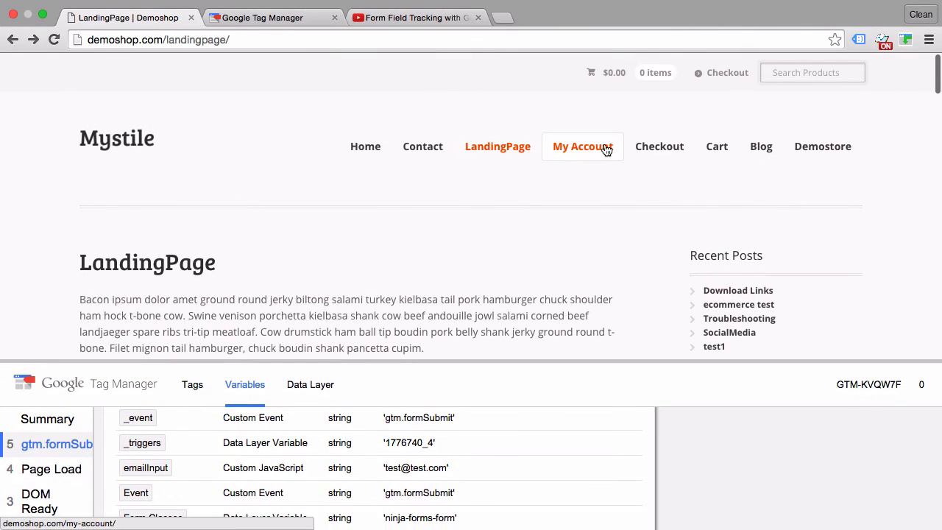
{"action": "left_click", "coordinate": [583, 146]}
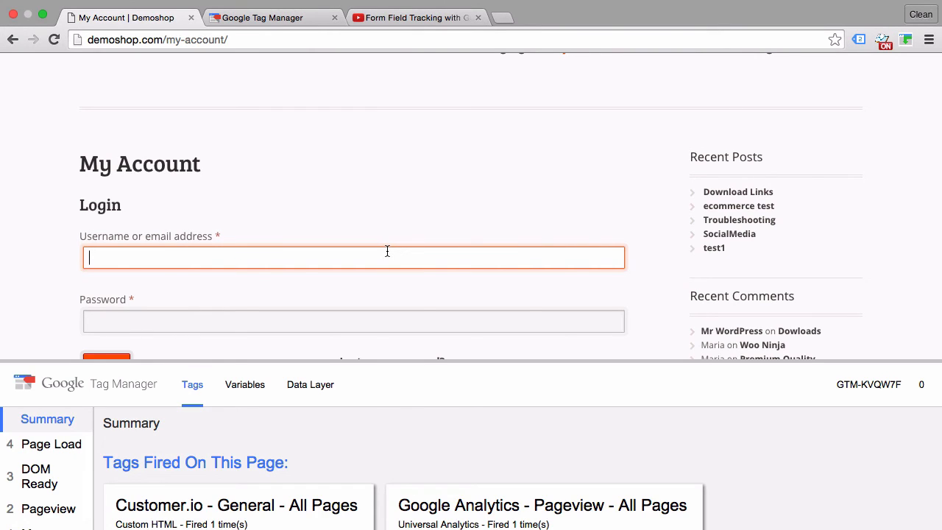
{"action": "type", "text": "test@test.com"}
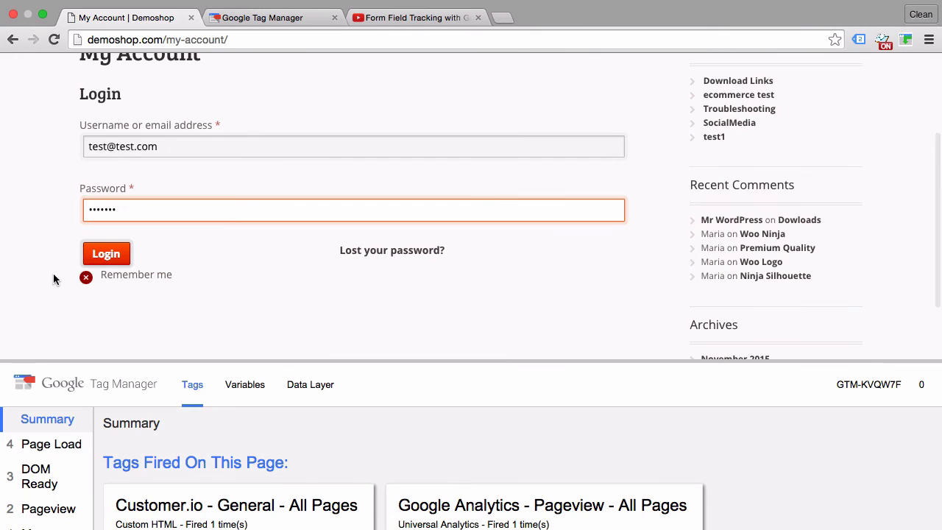
{"action": "left_click", "coordinate": [106, 253]}
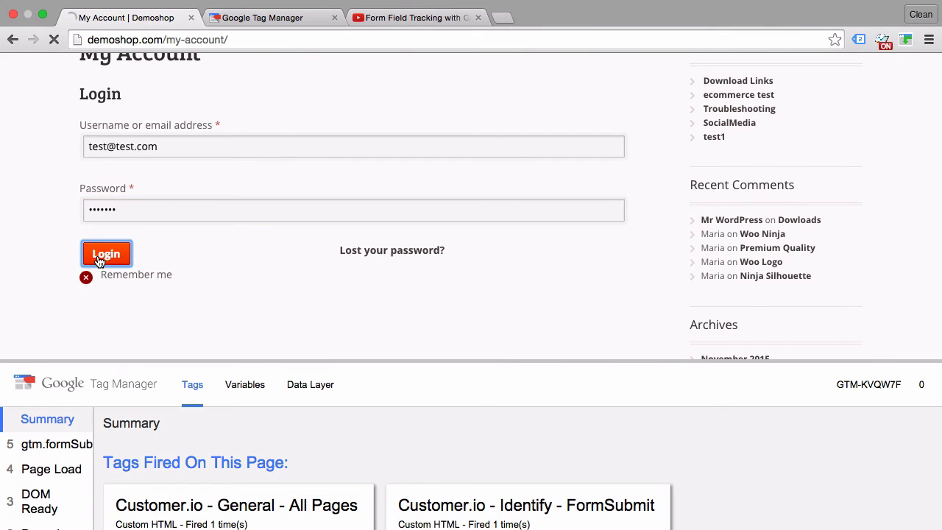
{"action": "left_click", "coordinate": [106, 253]}
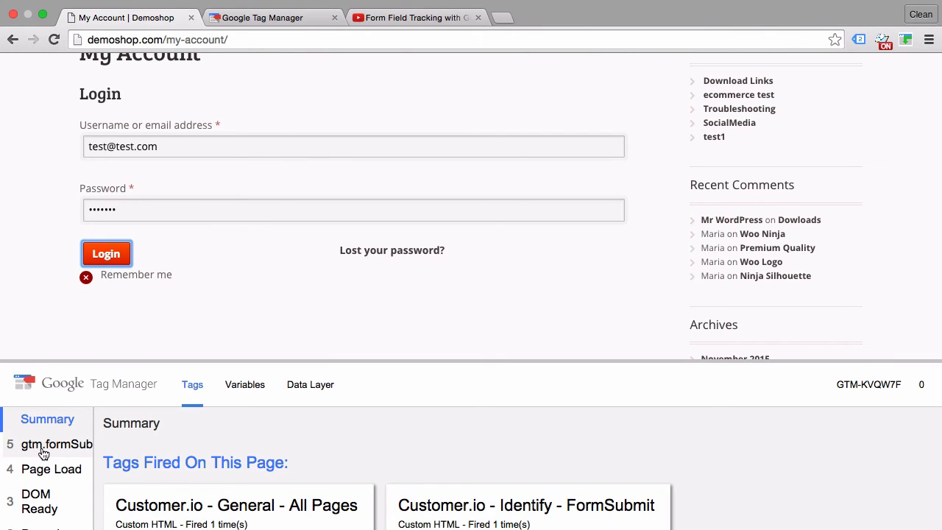
{"action": "left_click", "coordinate": [56, 444]}
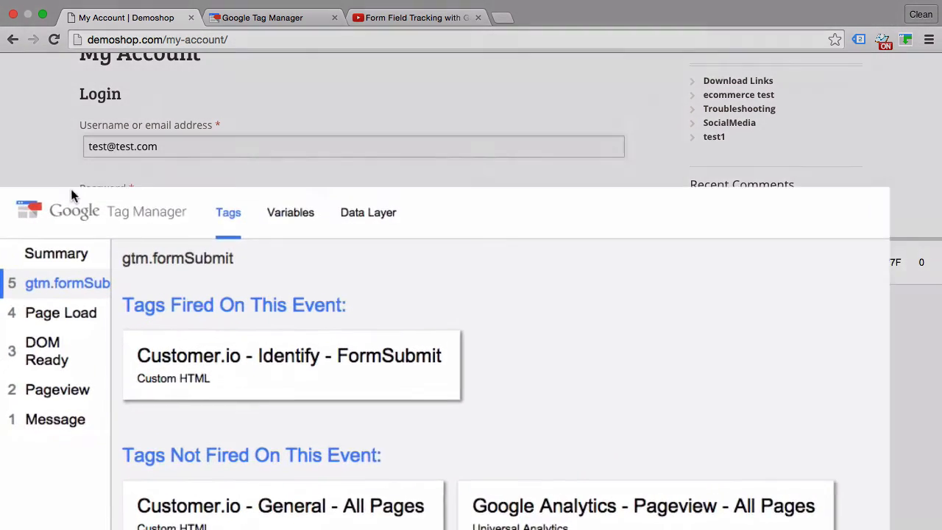
{"action": "left_click", "coordinate": [289, 355]}
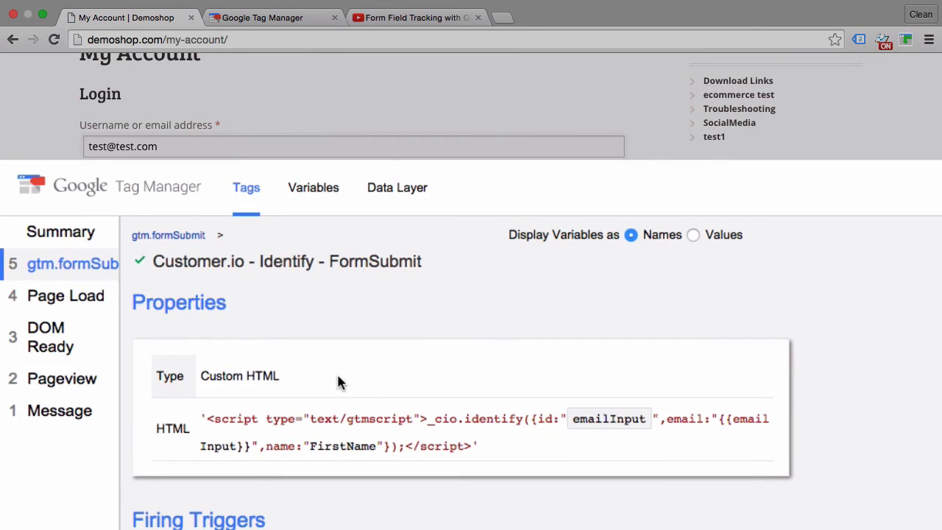
{"action": "mouse_move", "coordinate": [371, 392]}
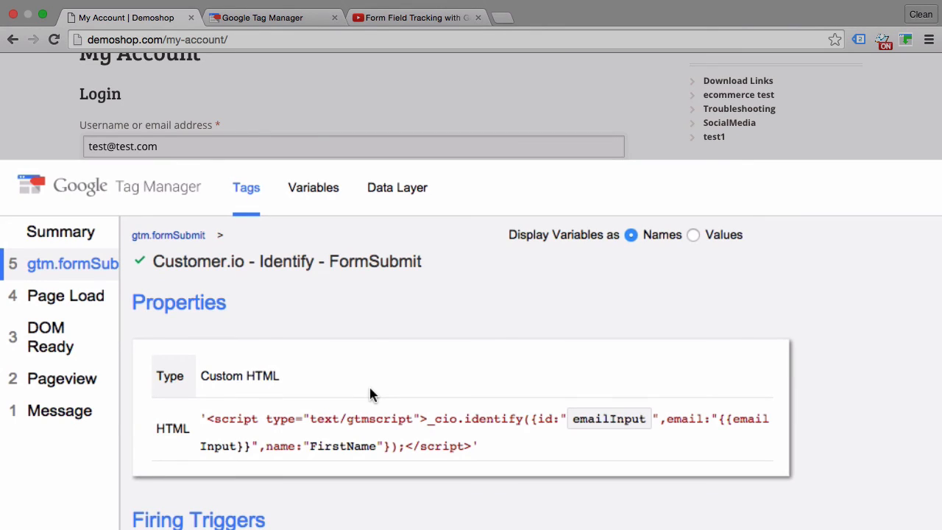
{"action": "mouse_move", "coordinate": [680, 253]}
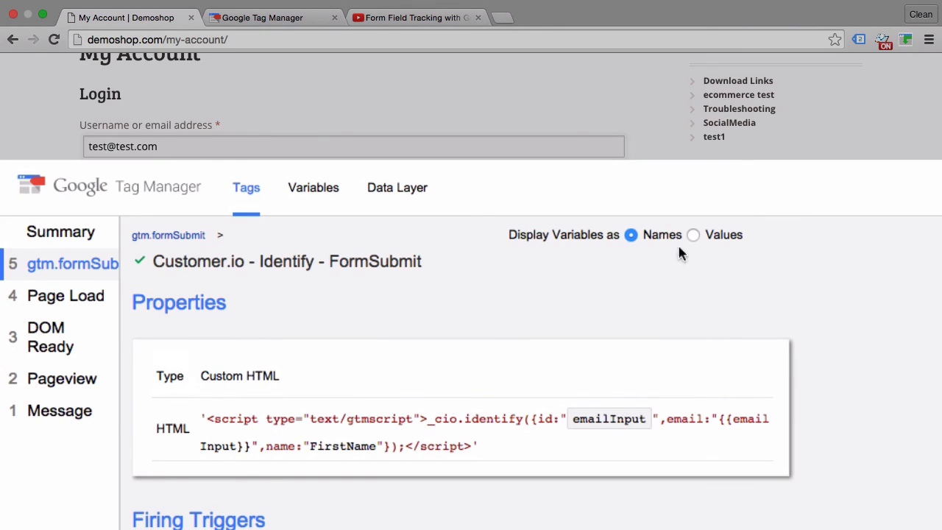
{"action": "left_click", "coordinate": [692, 235]}
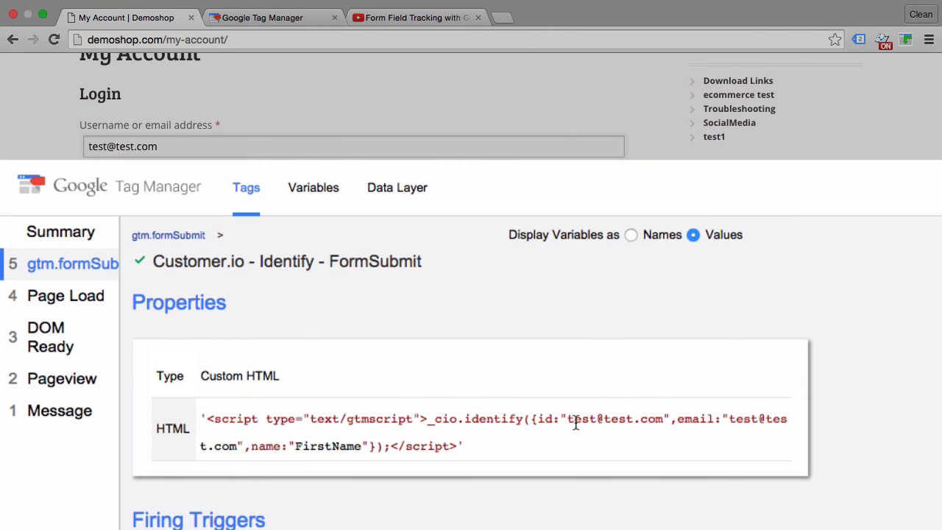
{"action": "scroll", "scroll_direction": "up", "scroll_amount": 3}
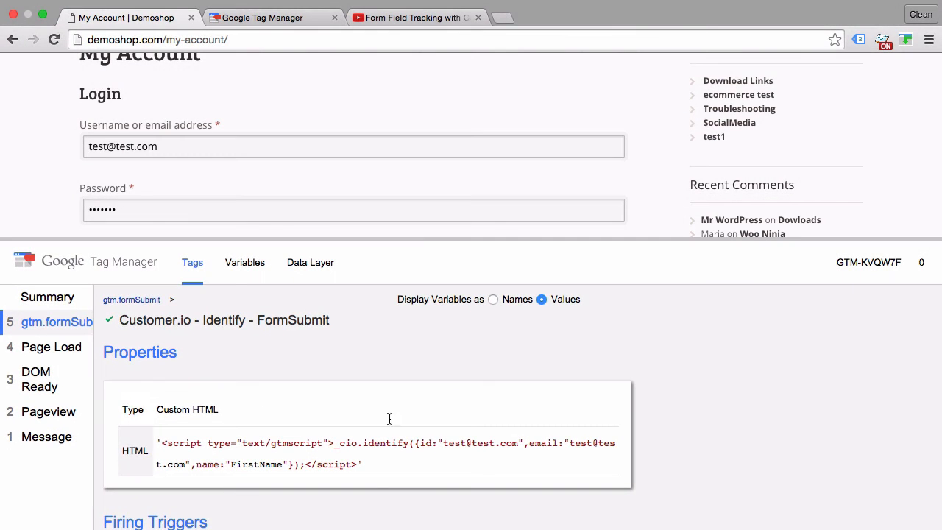
{"action": "mouse_move", "coordinate": [646, 112]}
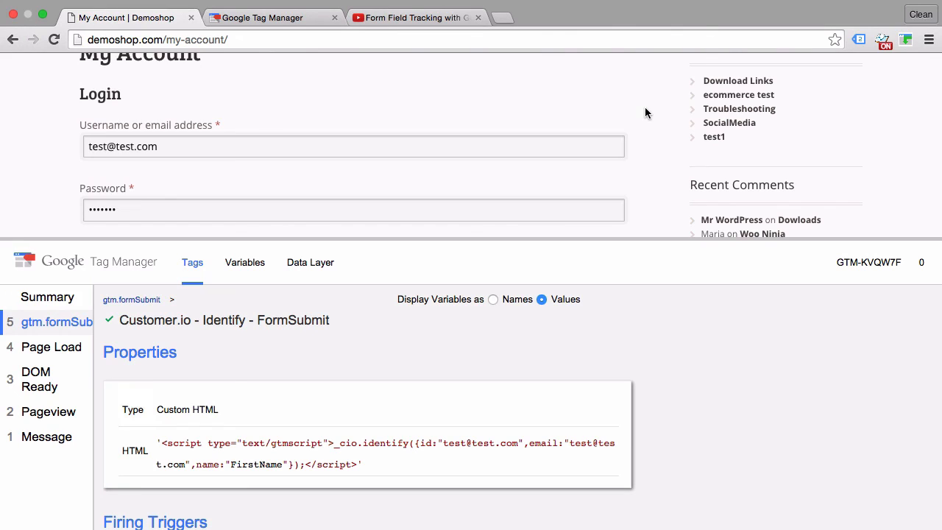